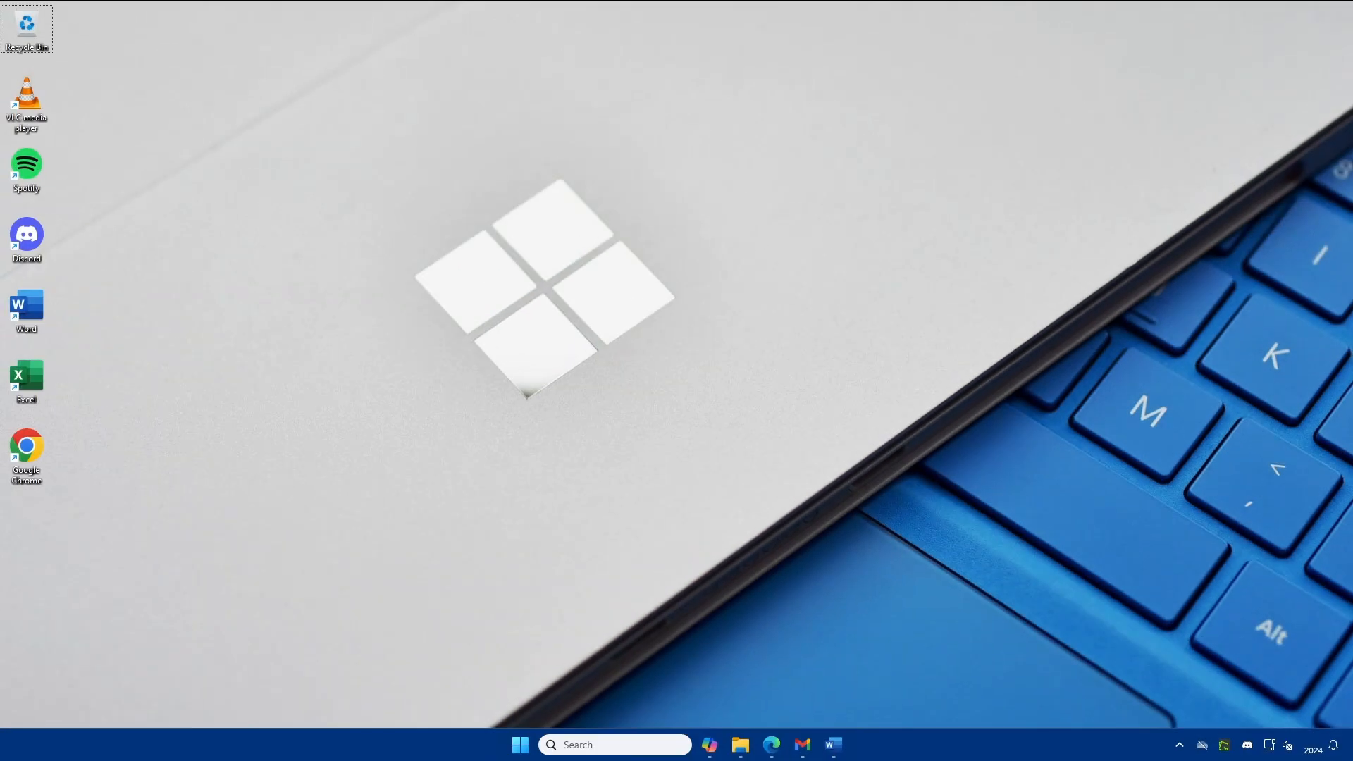
# Show the desktop, launch File Explorer with Win+E and snap two Home windows to the left and right halves.
pyautogui.press('win+d')
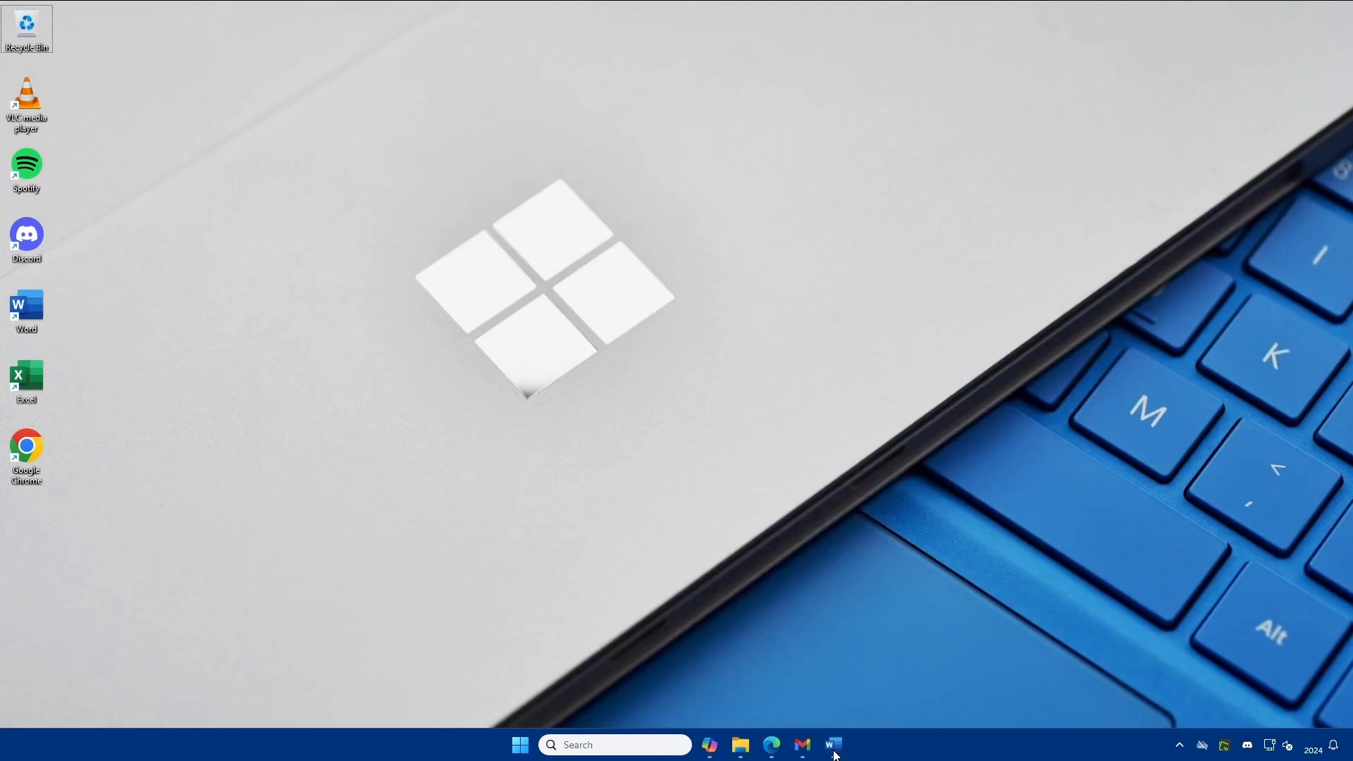
pyautogui.click(832, 744)
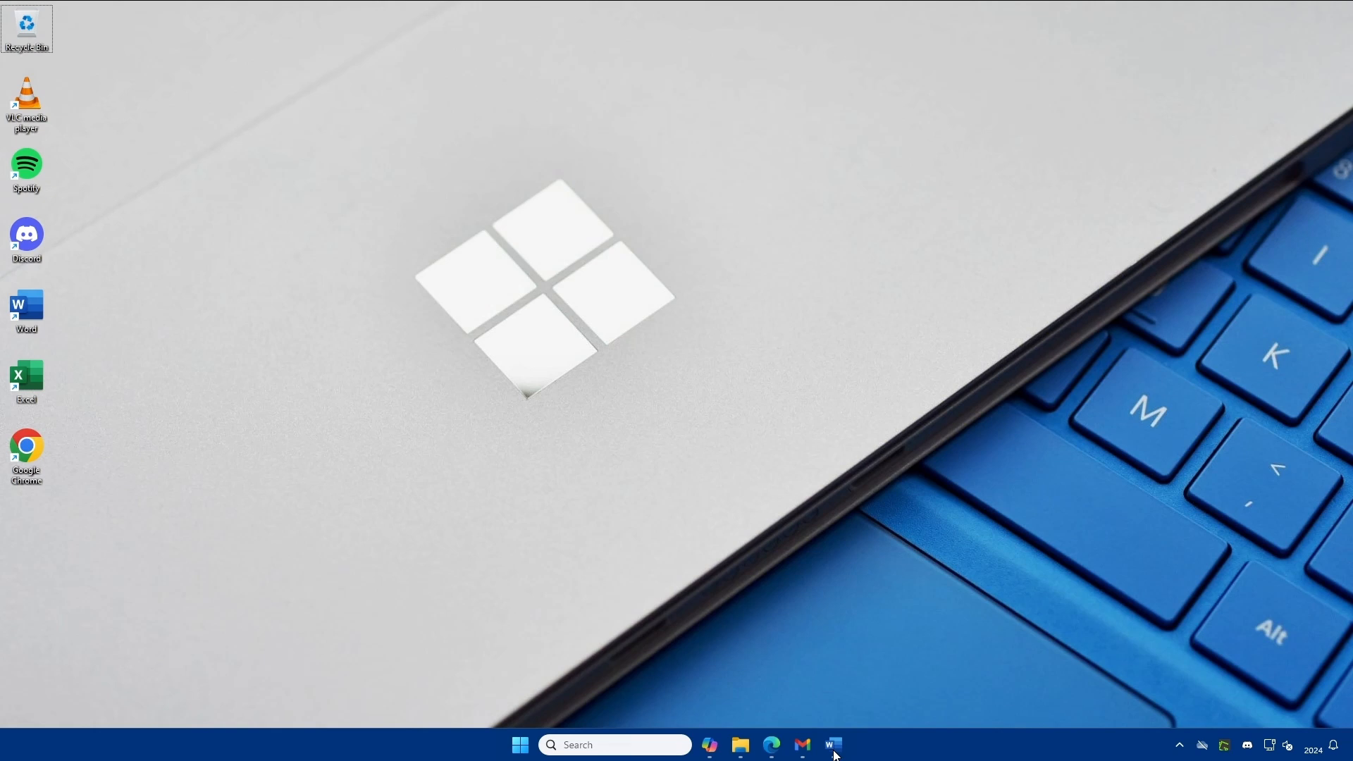
pyautogui.press('win+e')
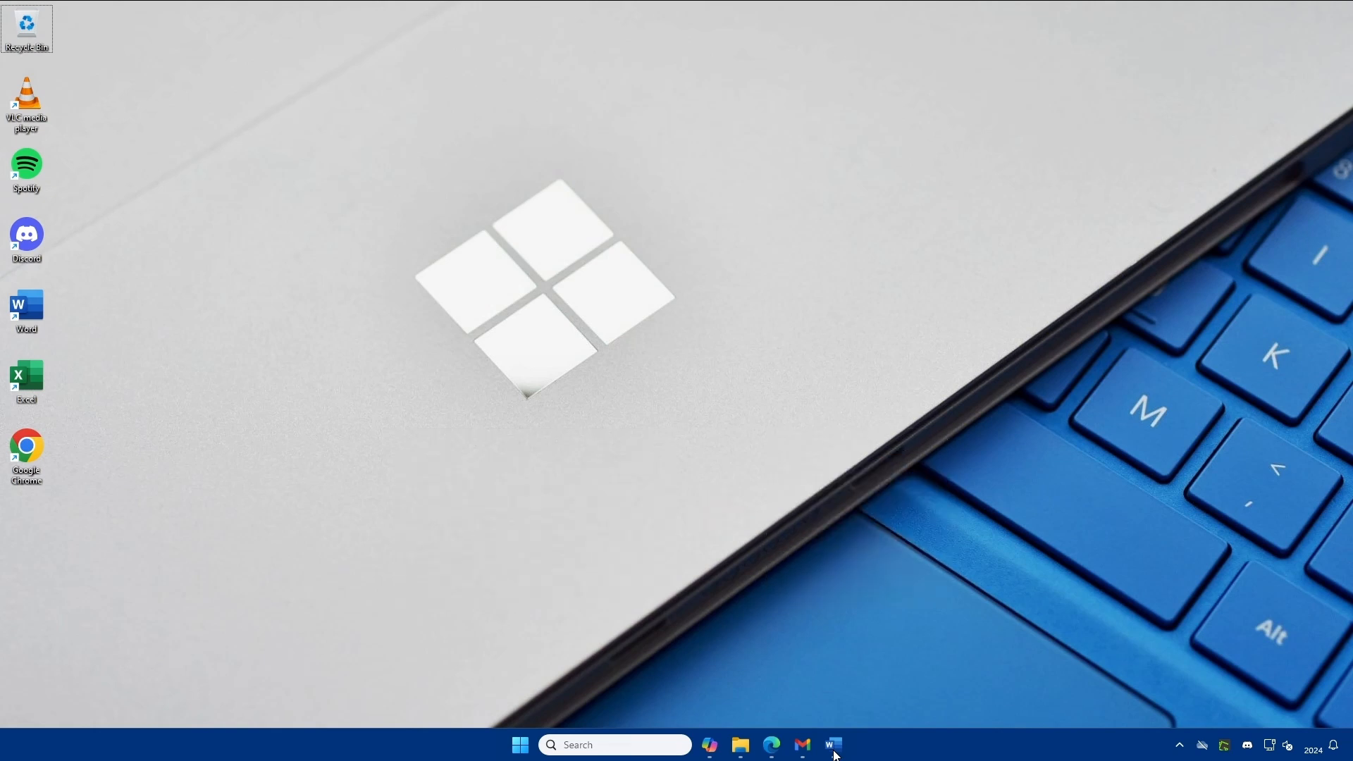
pyautogui.click(740, 744)
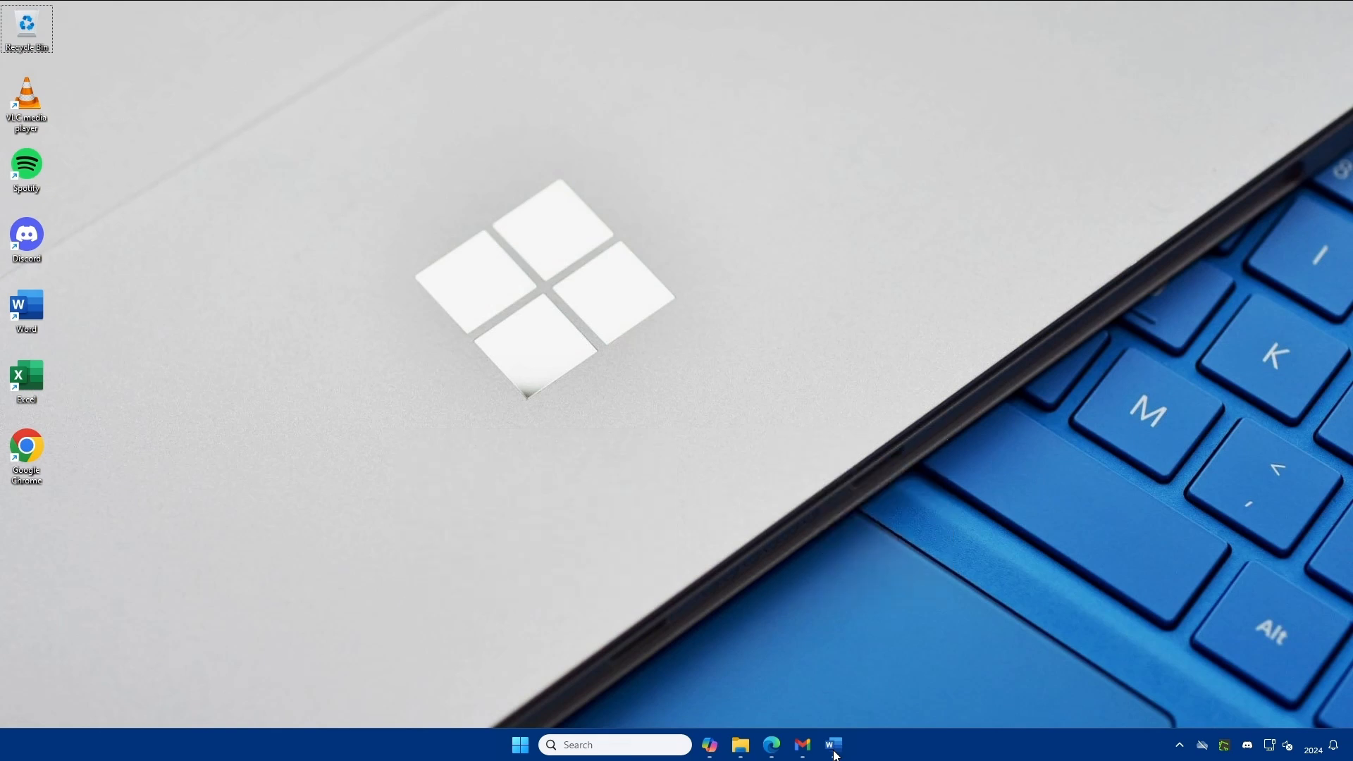
pyautogui.click(740, 744)
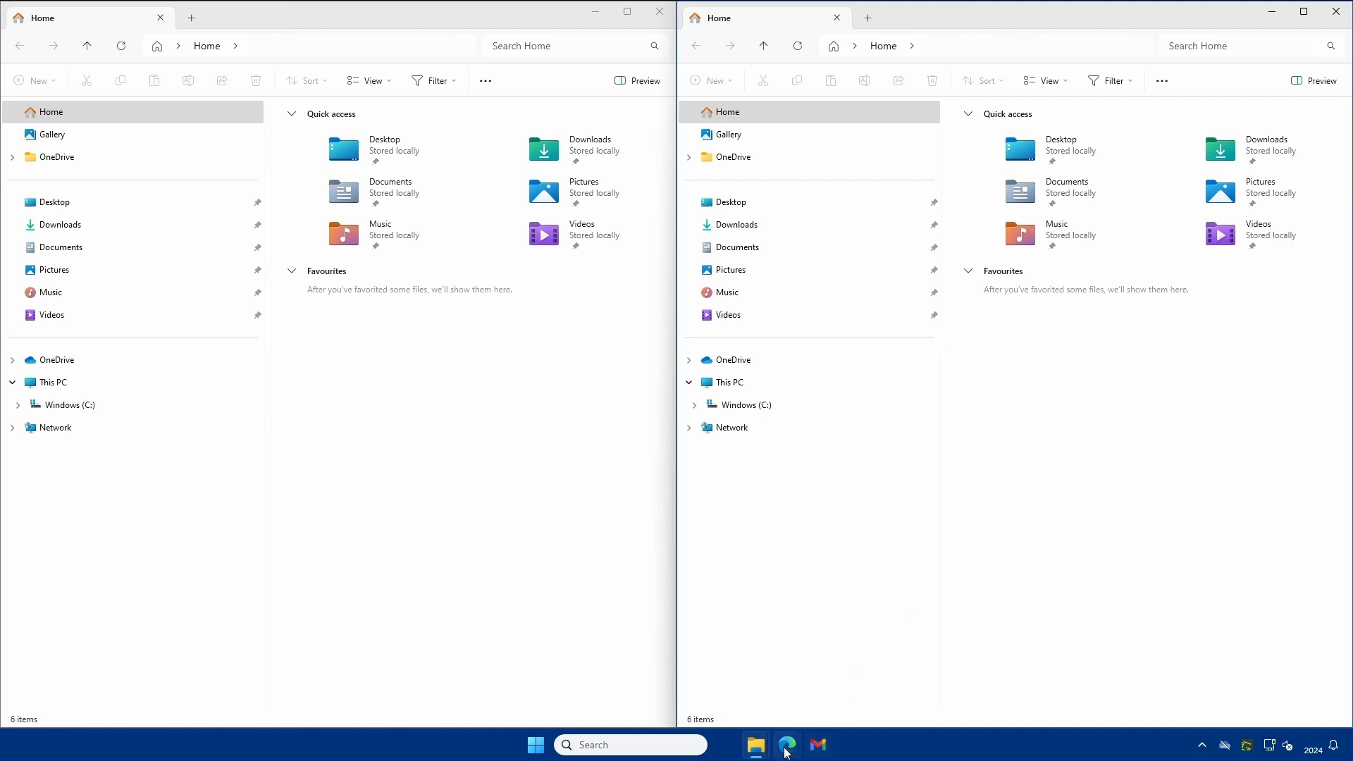
# Snap the Google Edge window to the left half, arrange the other windows, then clear everything to the desktop.
pyautogui.click(785, 744)
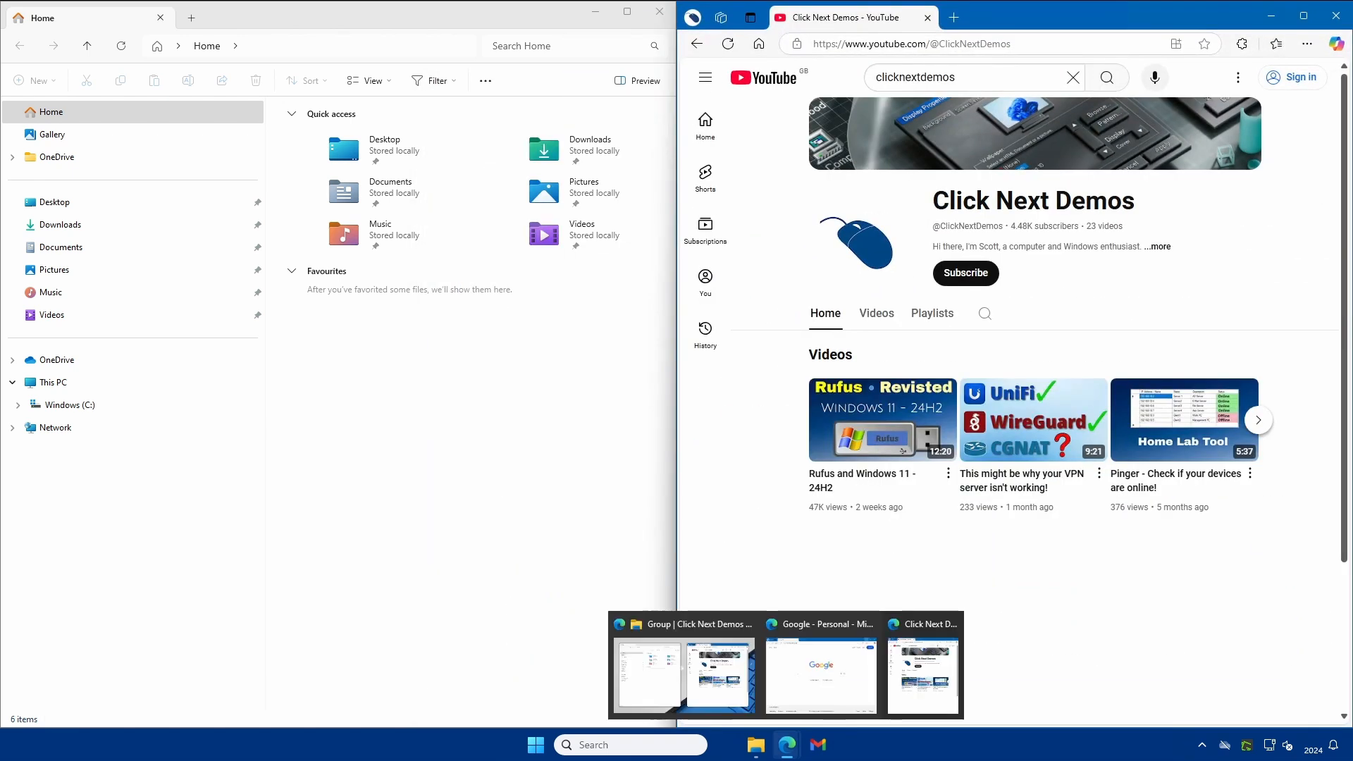
pyautogui.click(820, 675)
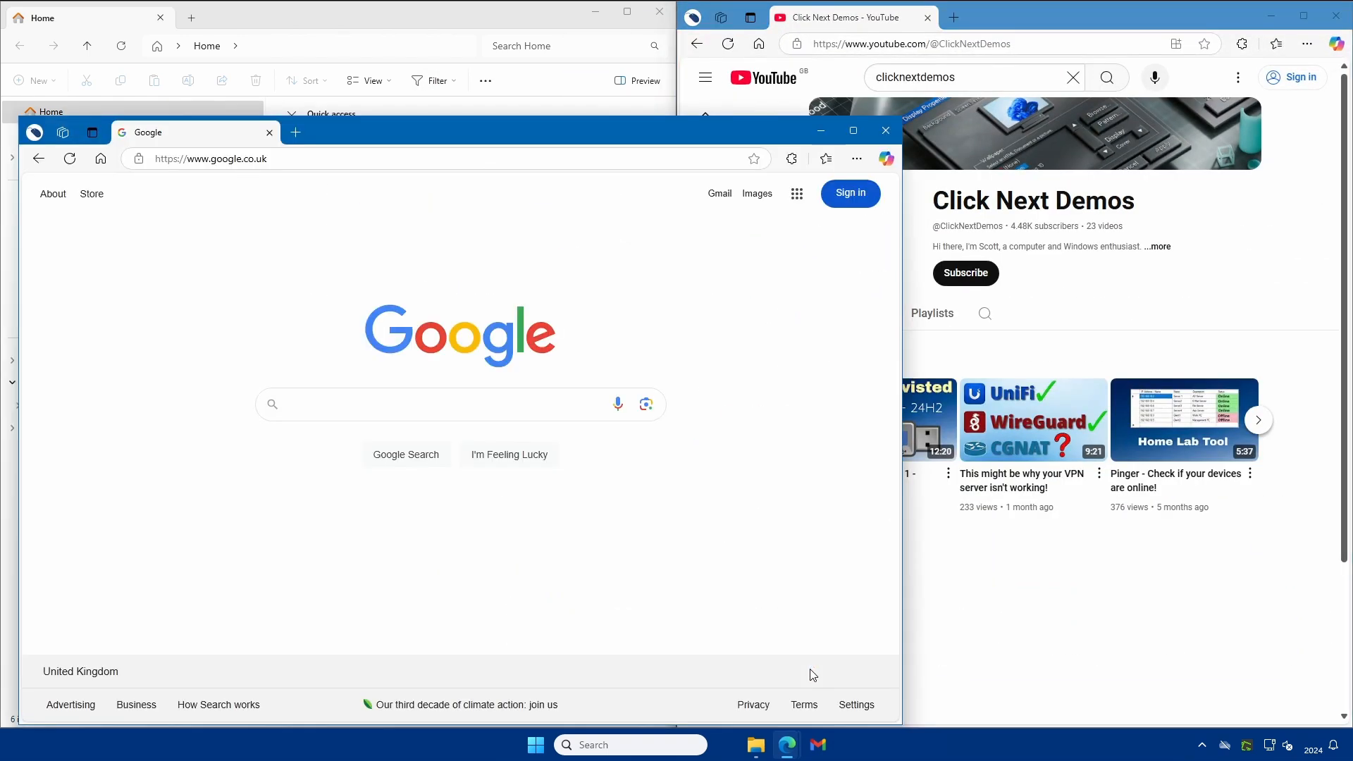
pyautogui.click(627, 15)
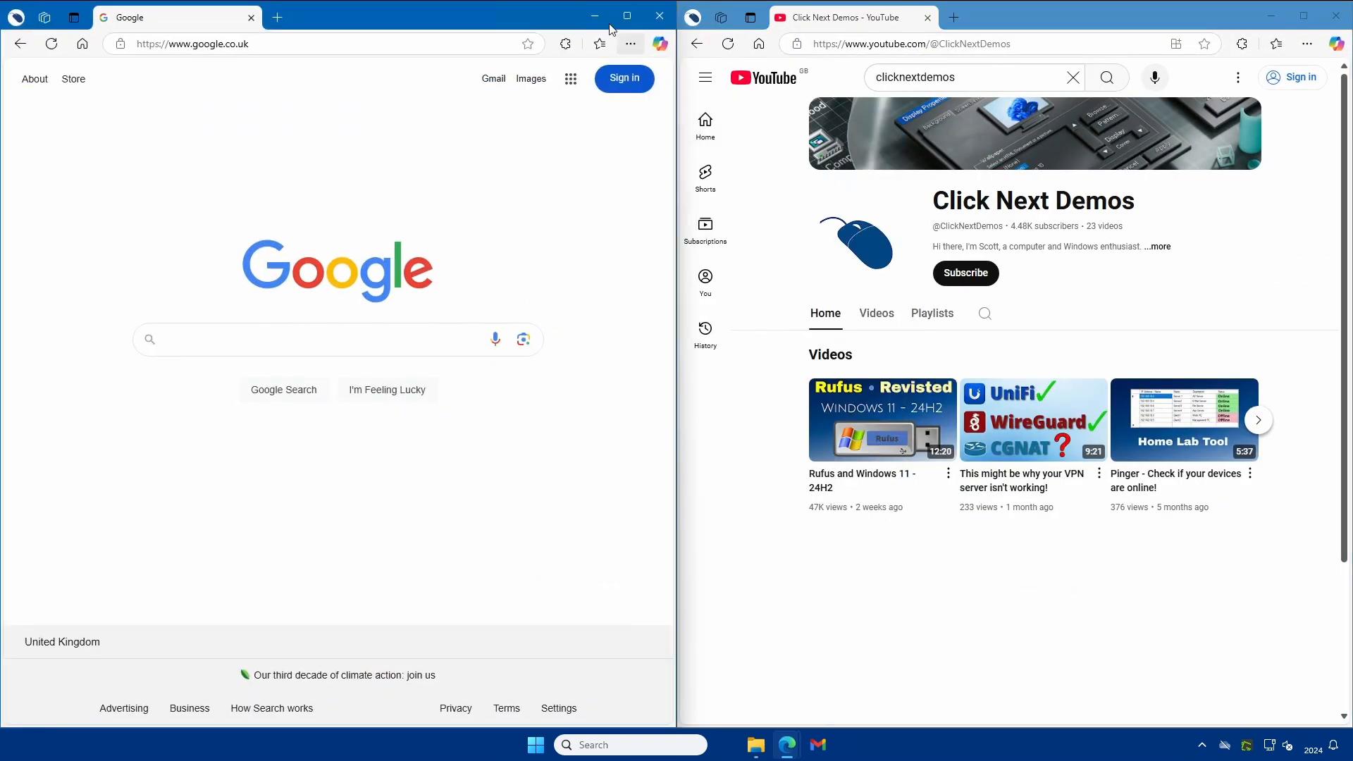
pyautogui.click(753, 744)
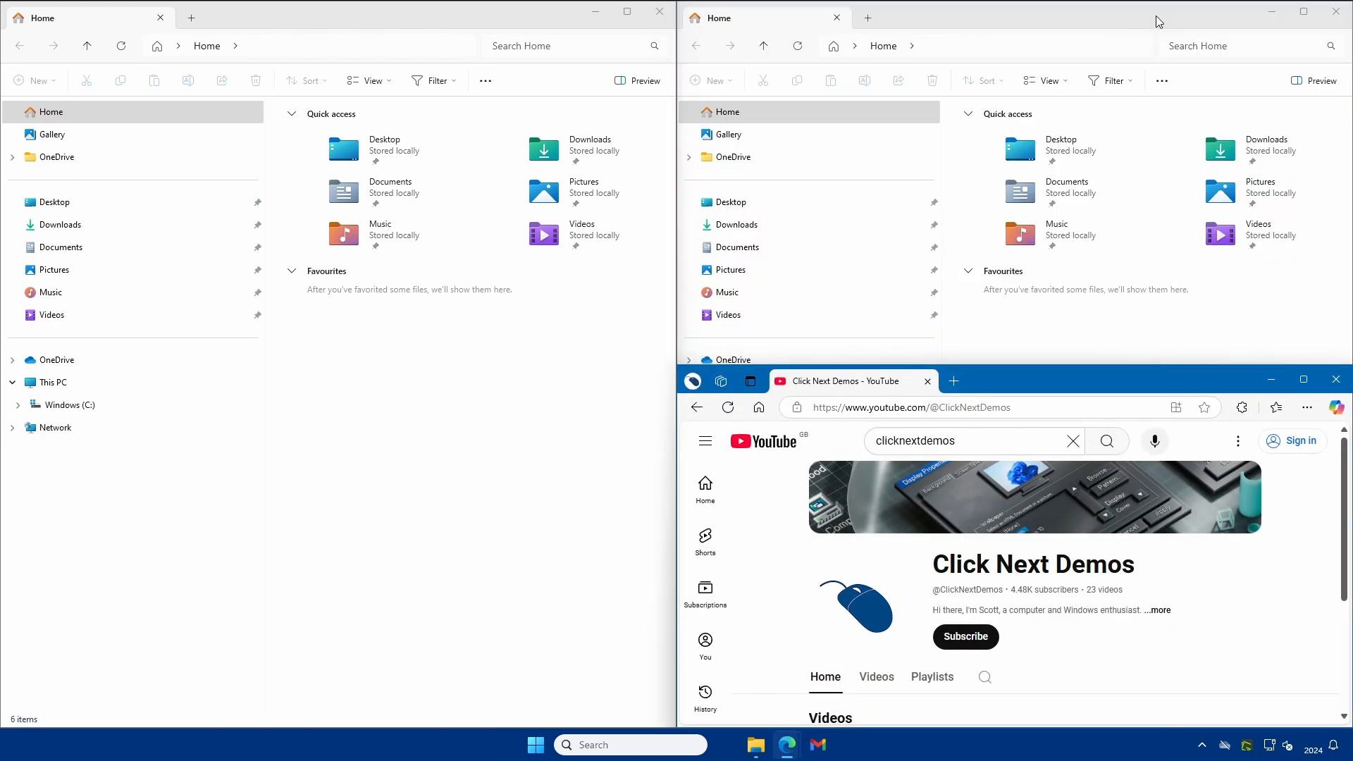
pyautogui.click(833, 17)
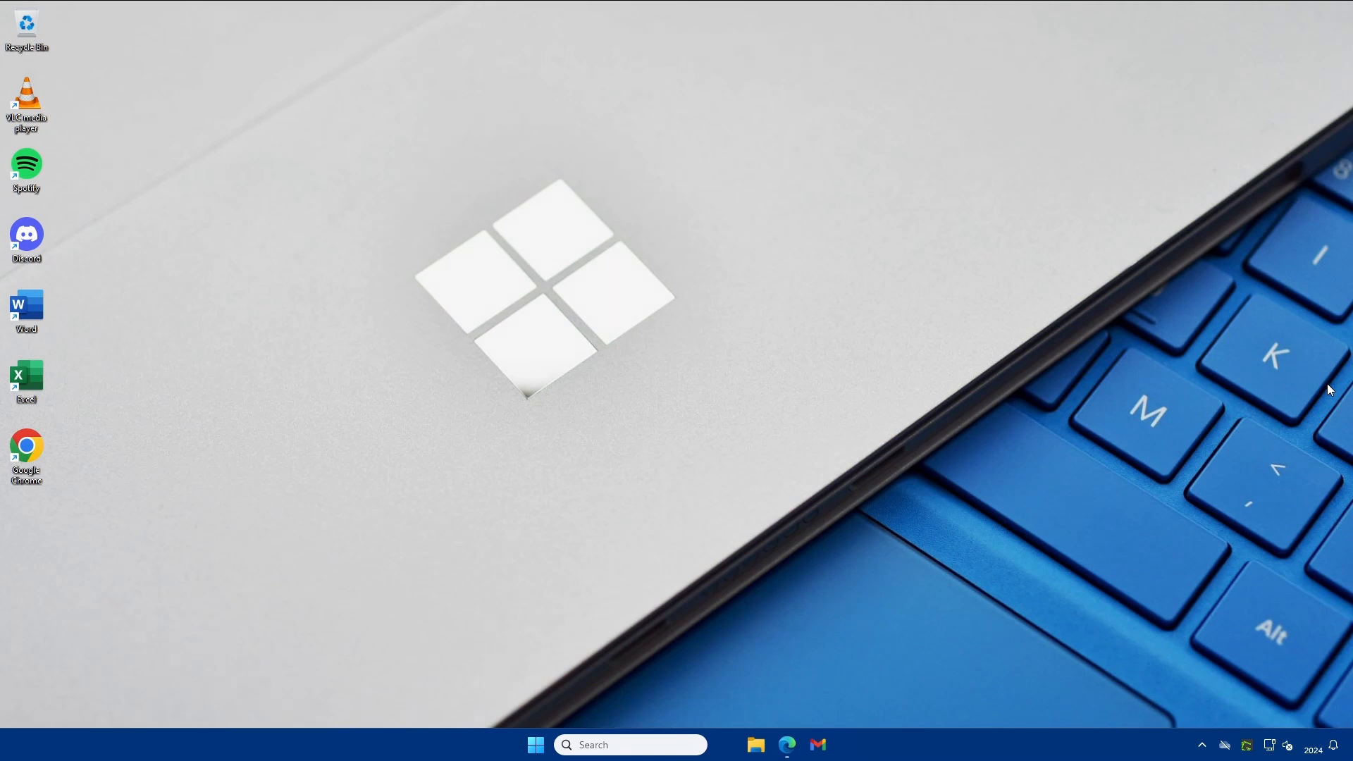
pyautogui.press('Win+L')
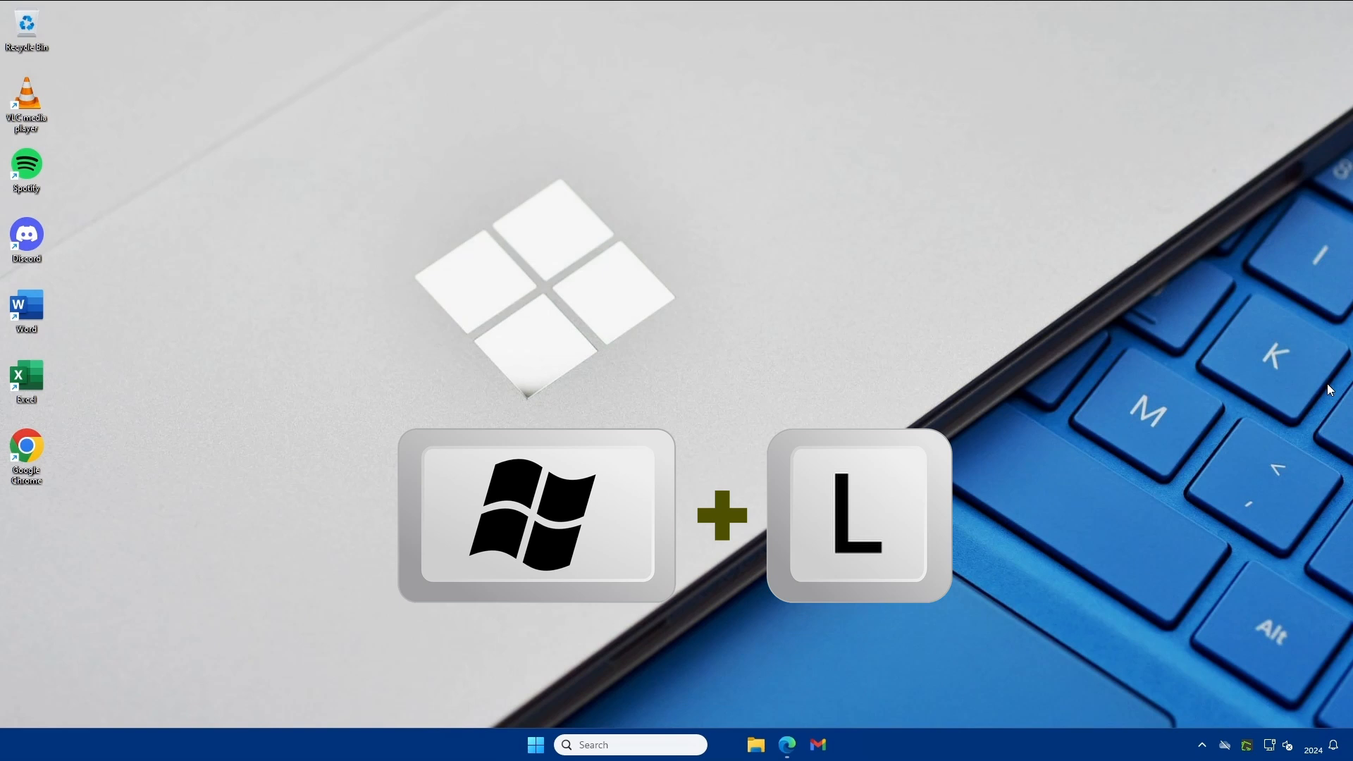
pyautogui.press('Win+L')
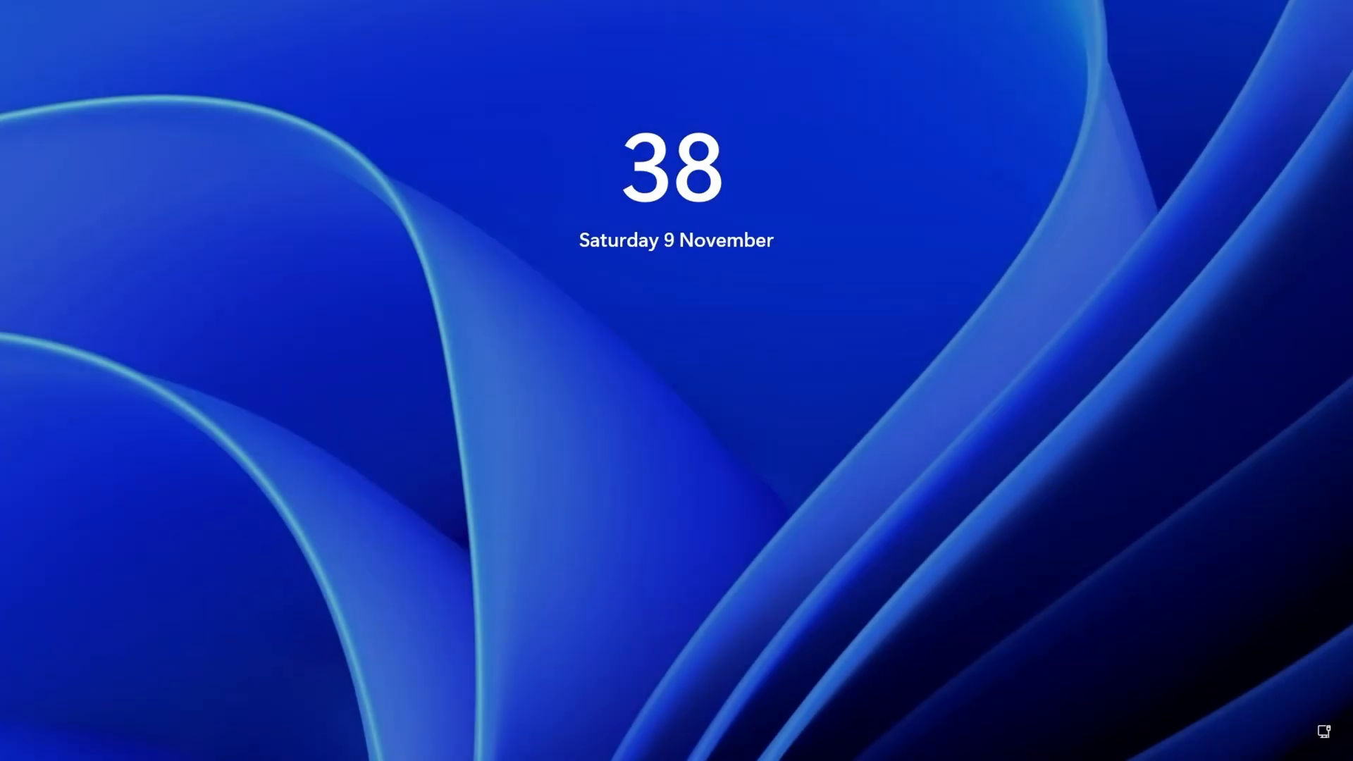
pyautogui.click(675, 389)
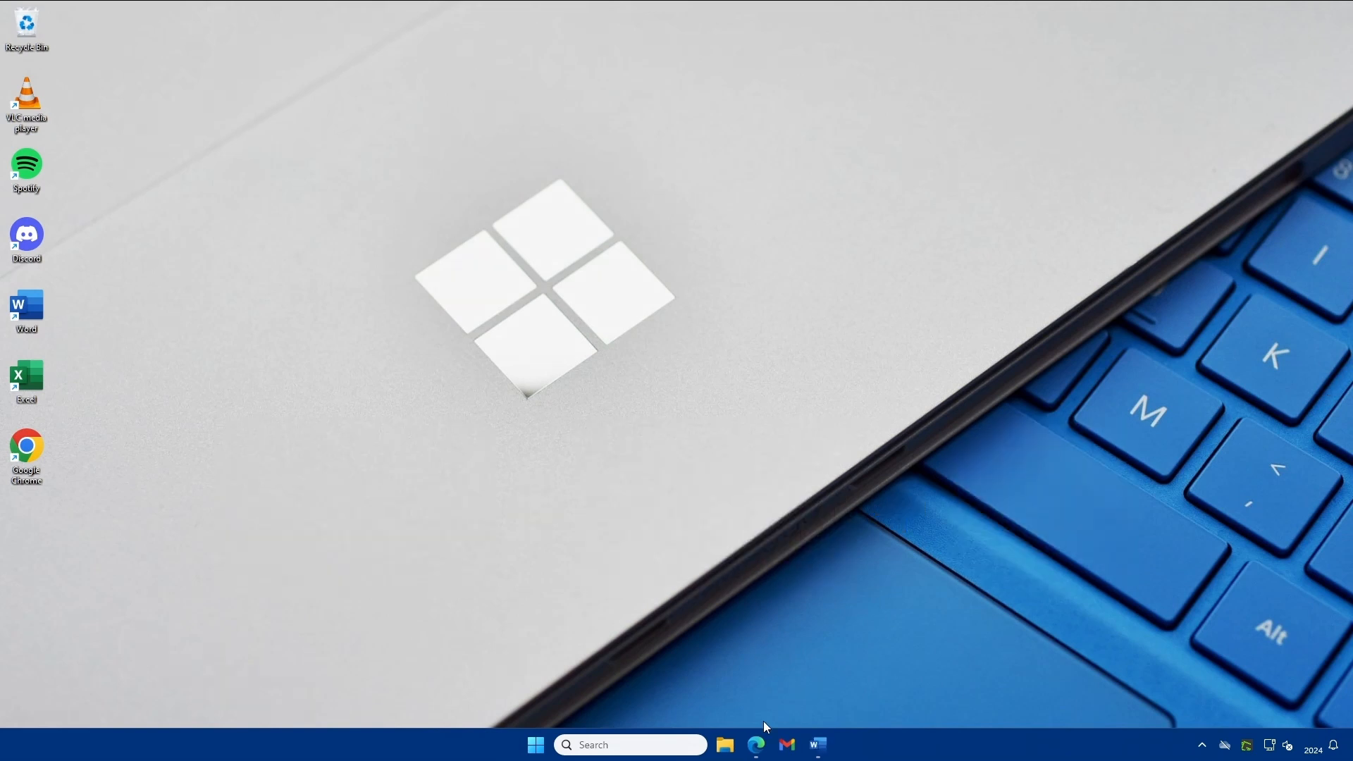
pyautogui.click(755, 744)
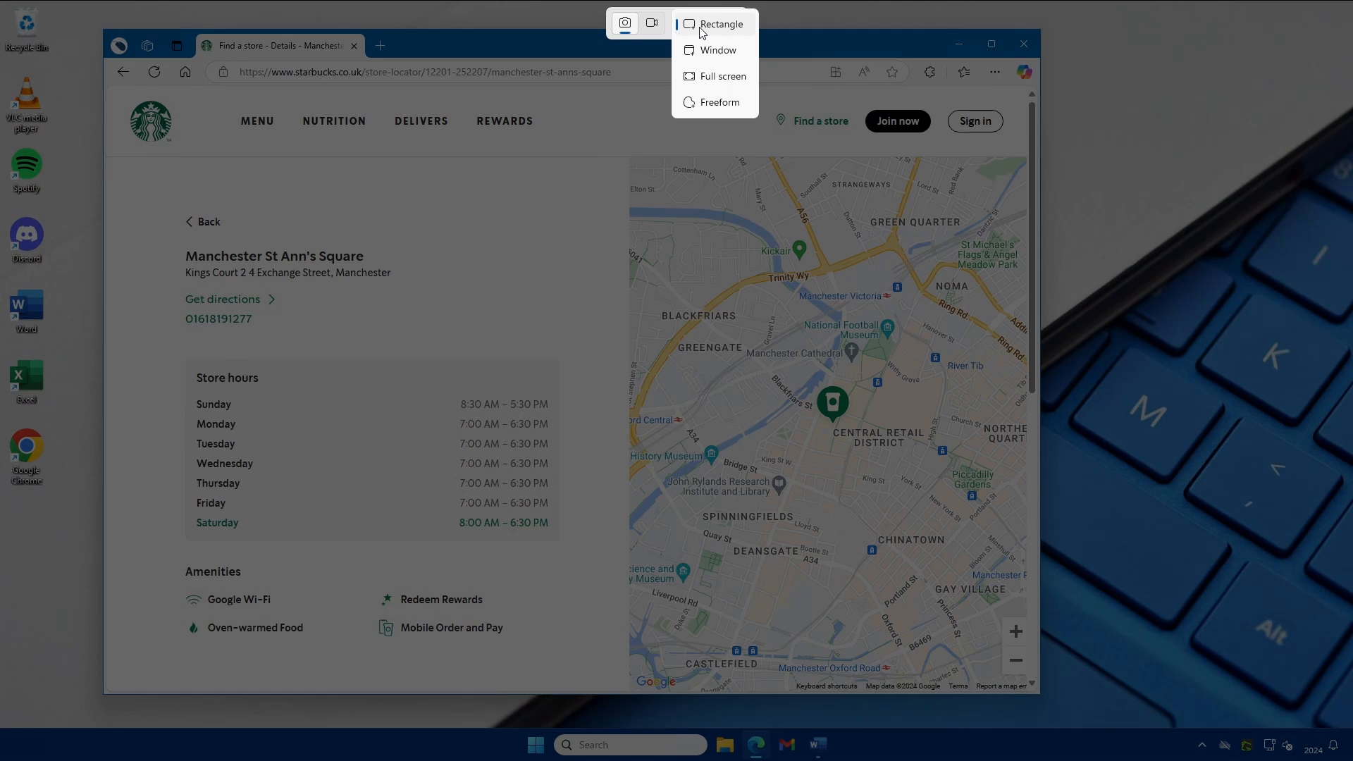
pyautogui.moveTo(744, 64)
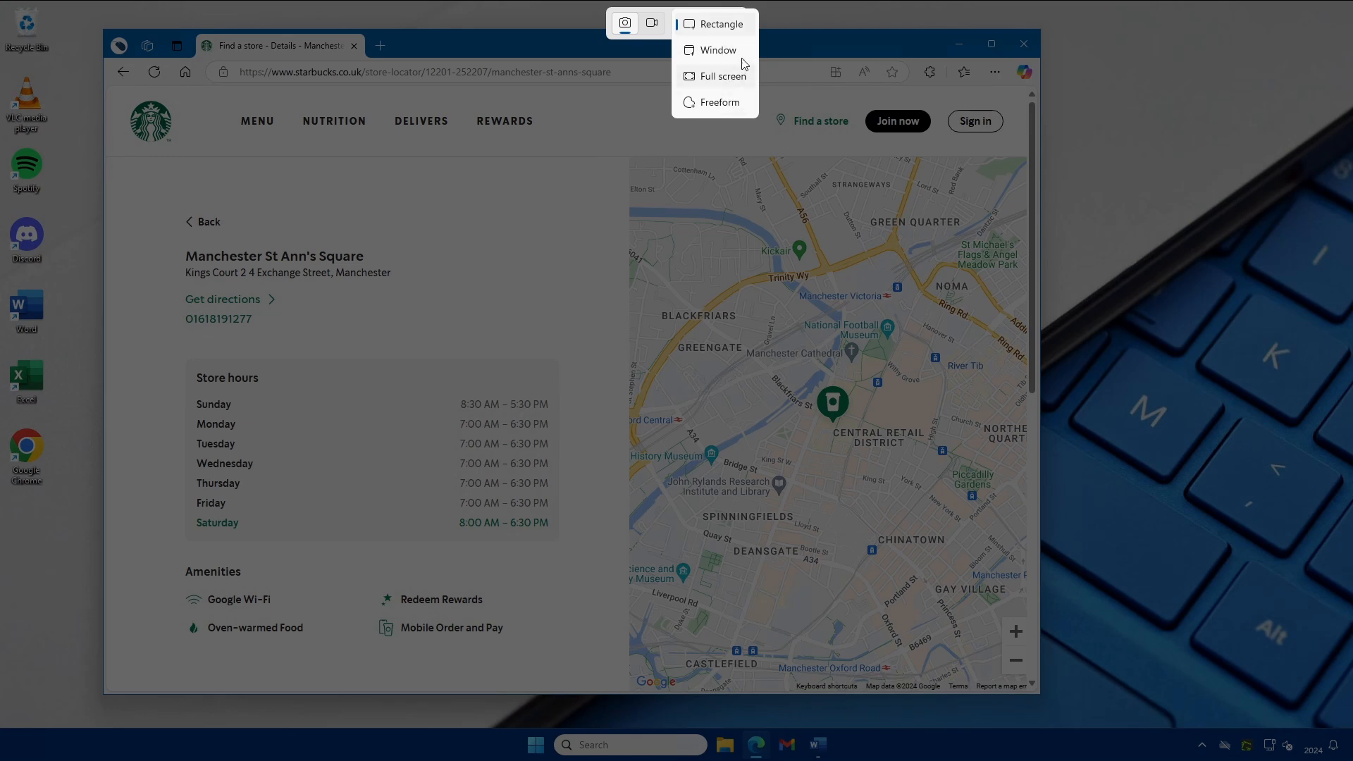
pyautogui.click(716, 24)
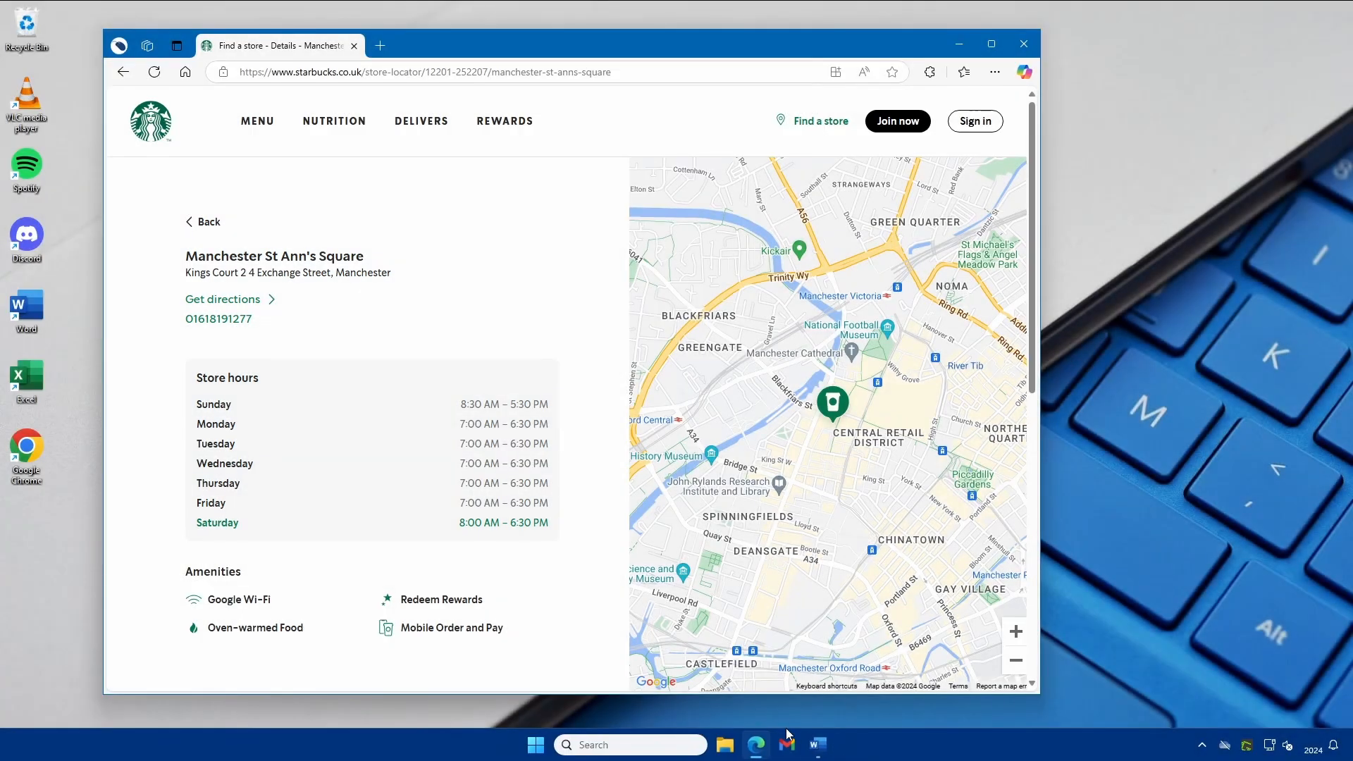
pyautogui.click(815, 744)
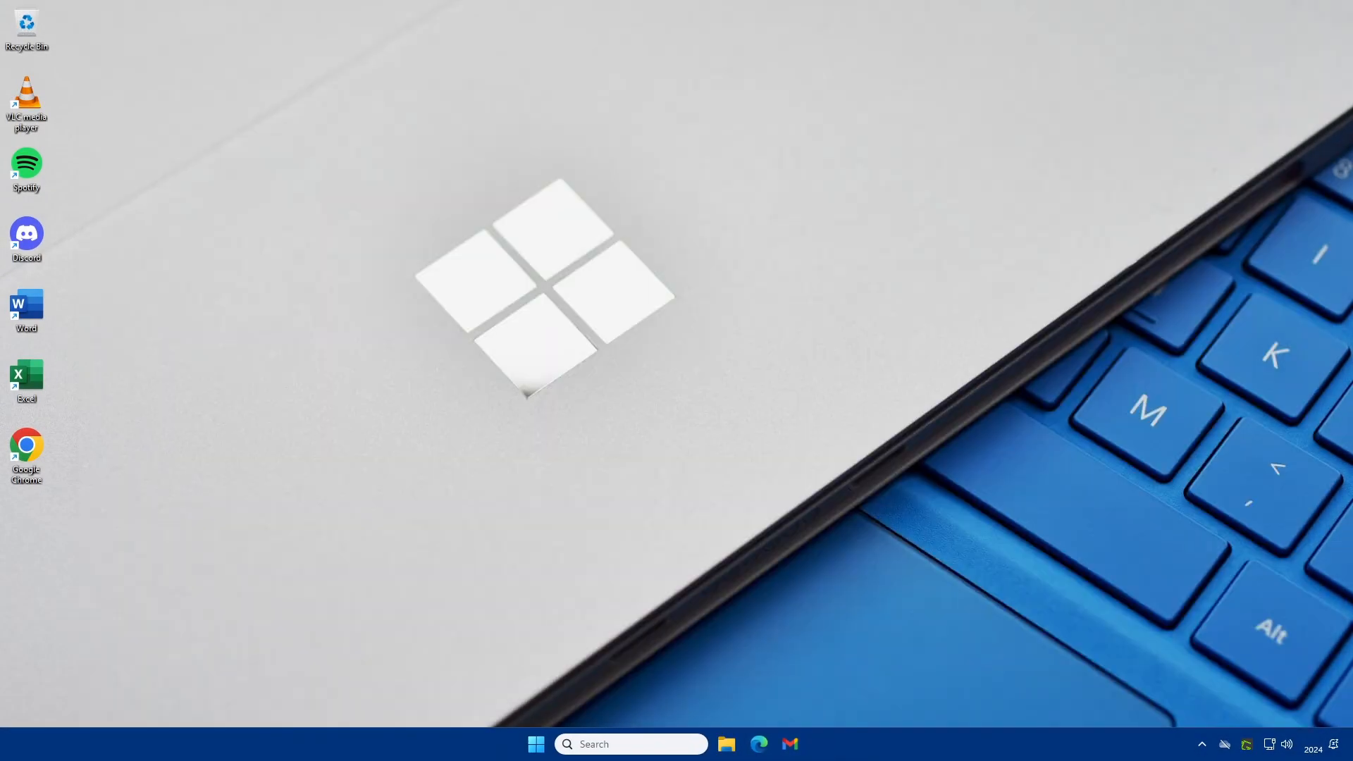
pyautogui.press('win+p')
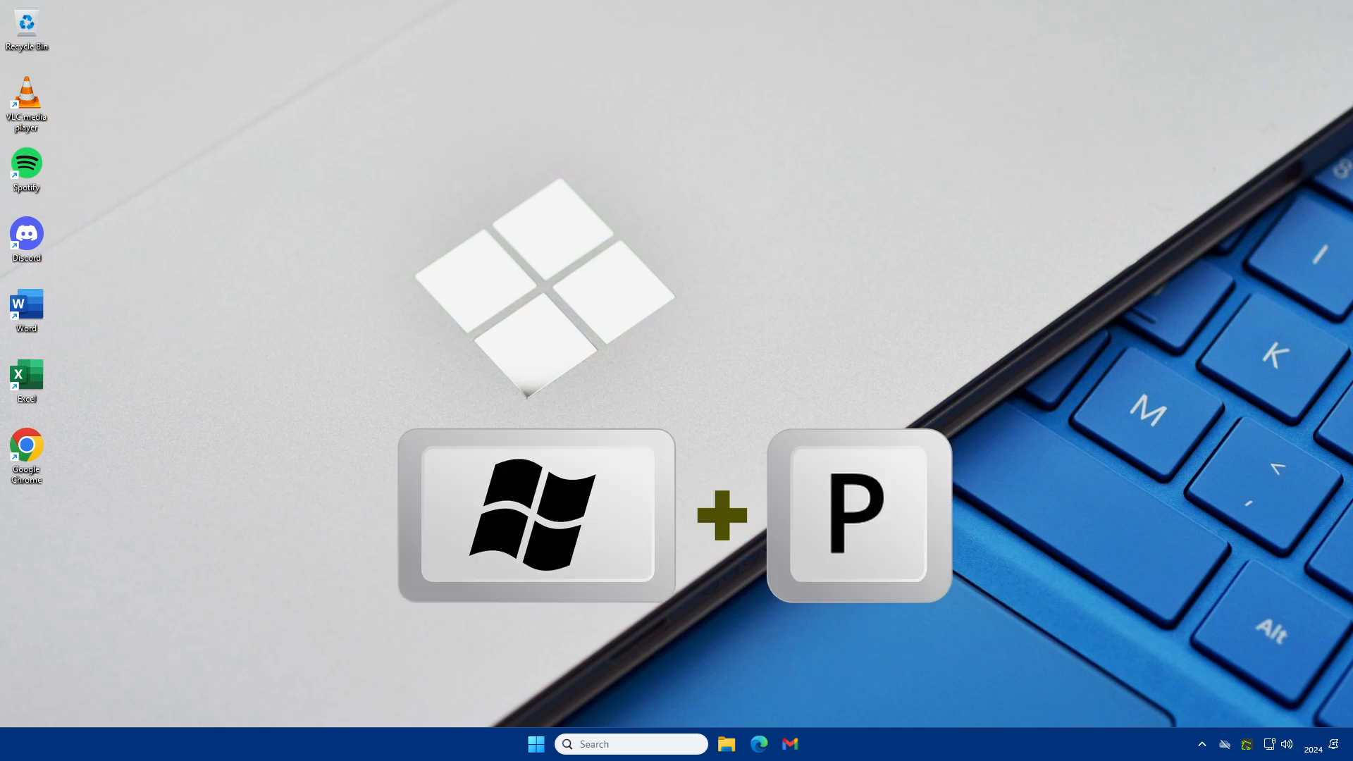
pyautogui.press('win+p')
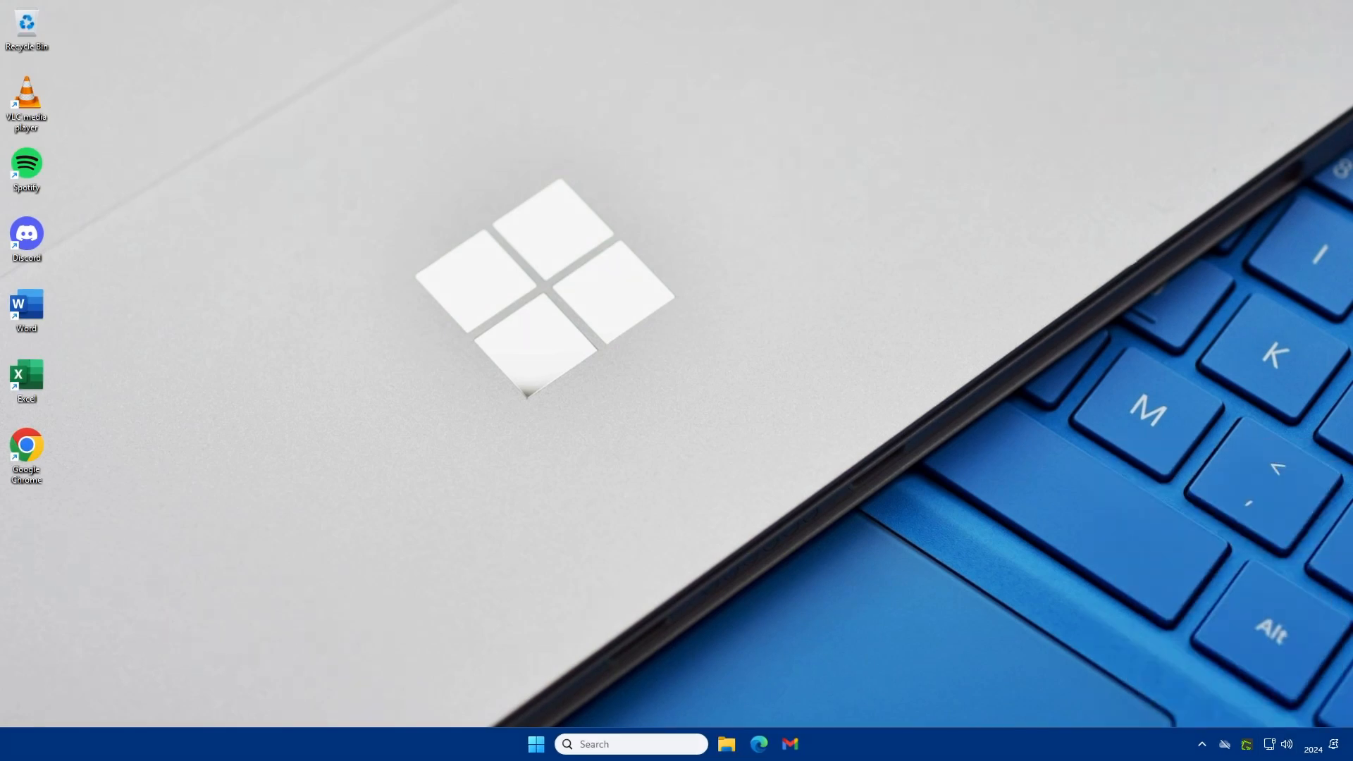
# Bring up the Cast panel with Win+K and connect to the 32" Smart Monitor M7 display.
pyautogui.press('win+k')
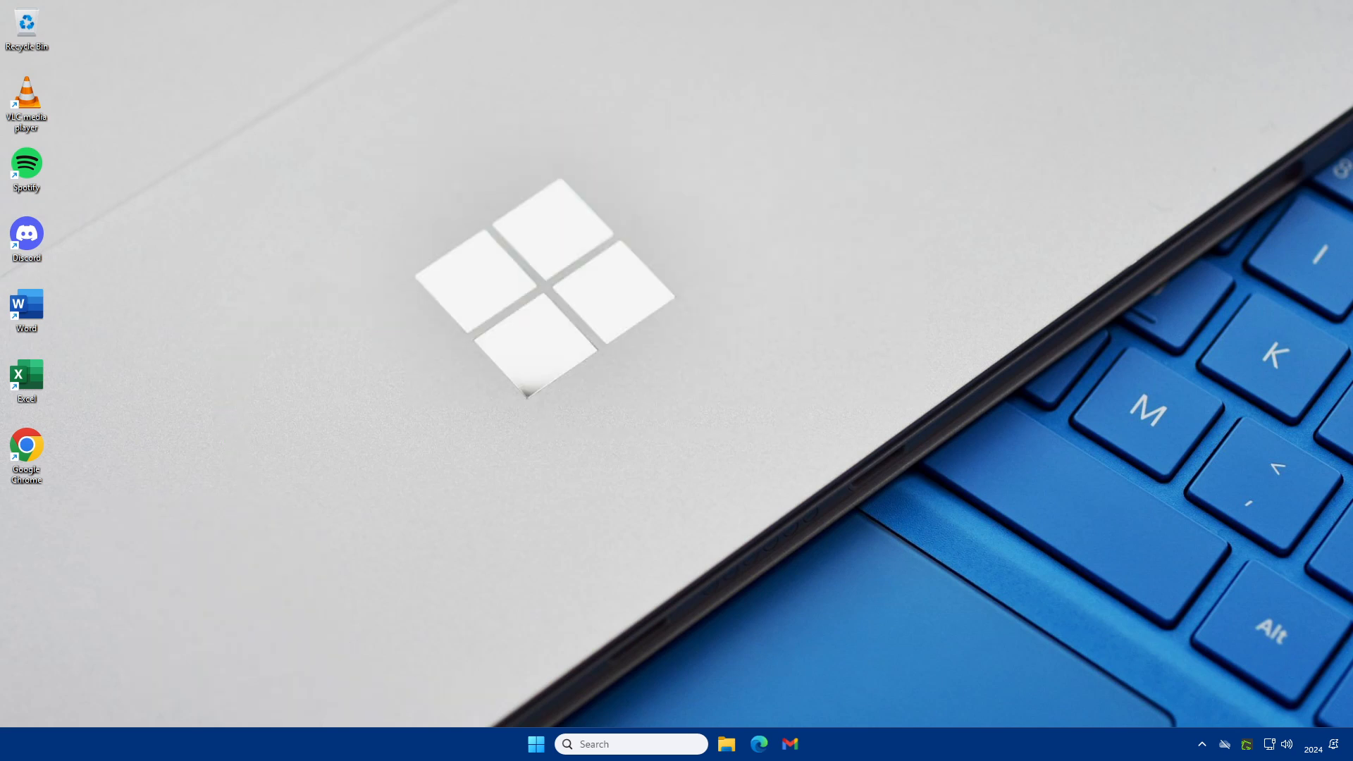
pyautogui.press('win+k')
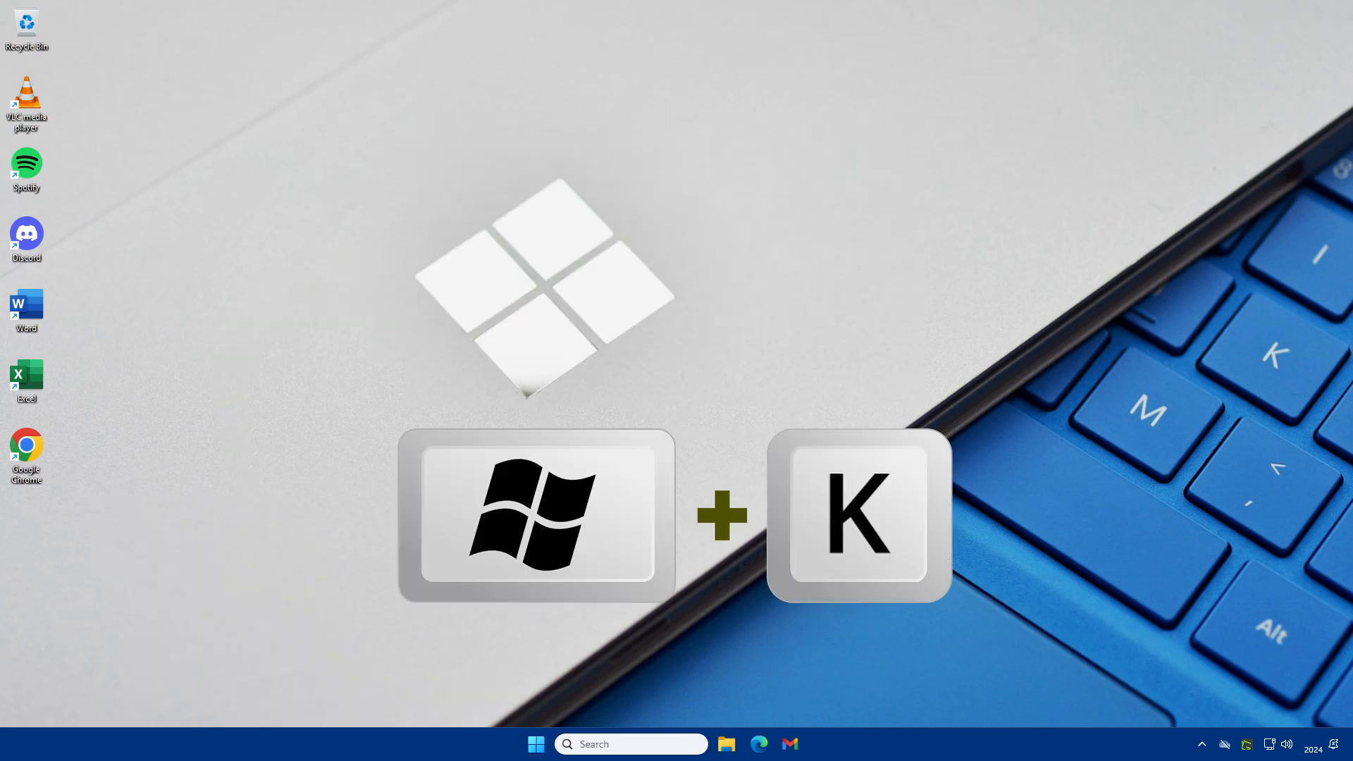
pyautogui.press('Win+k')
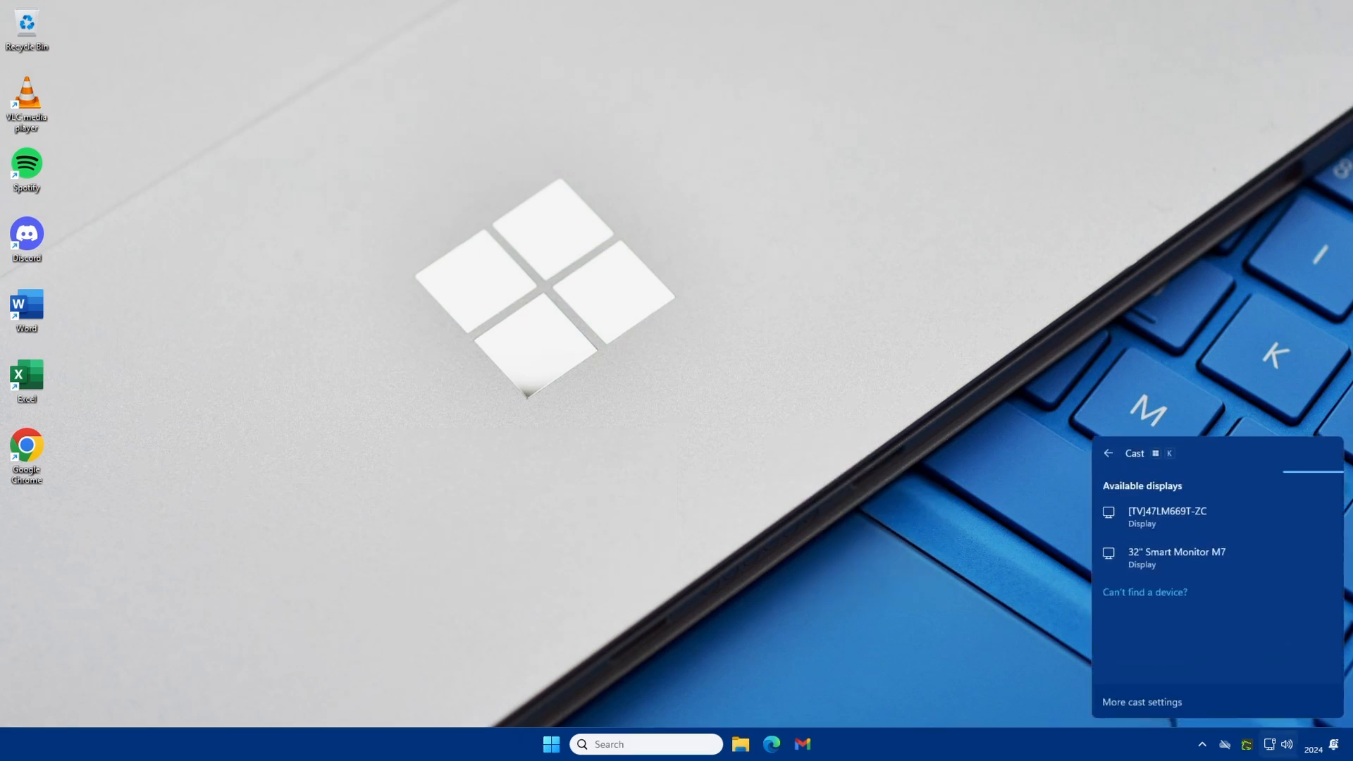
pyautogui.moveTo(1232, 572)
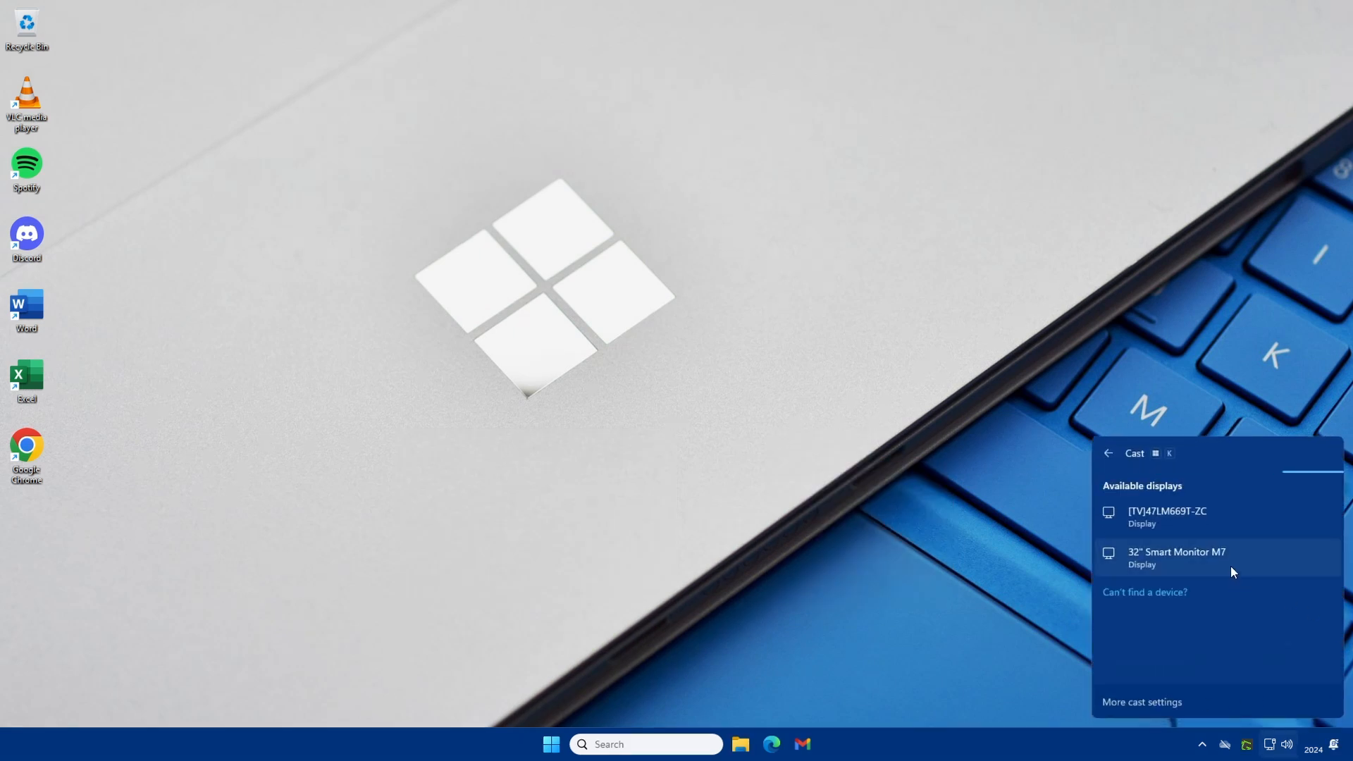
pyautogui.click(1175, 558)
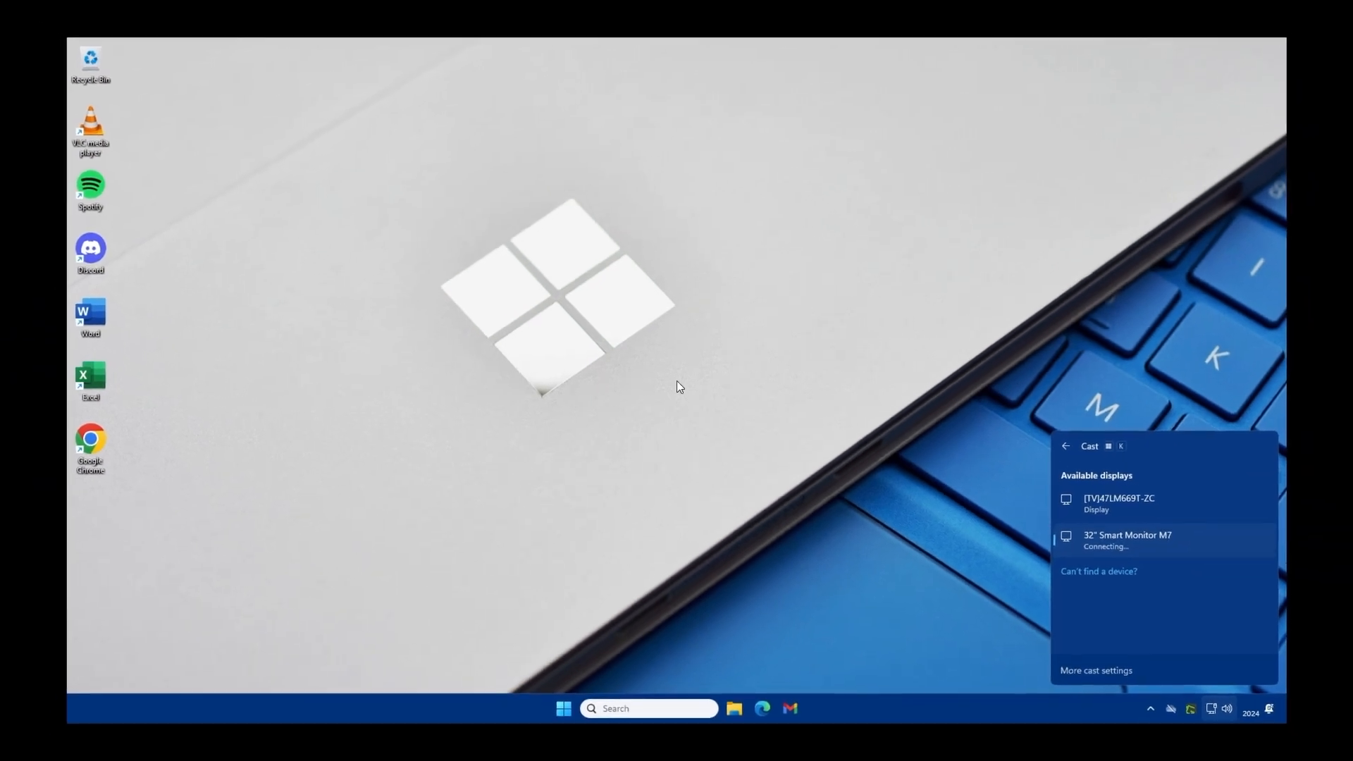
pyautogui.click(1127, 539)
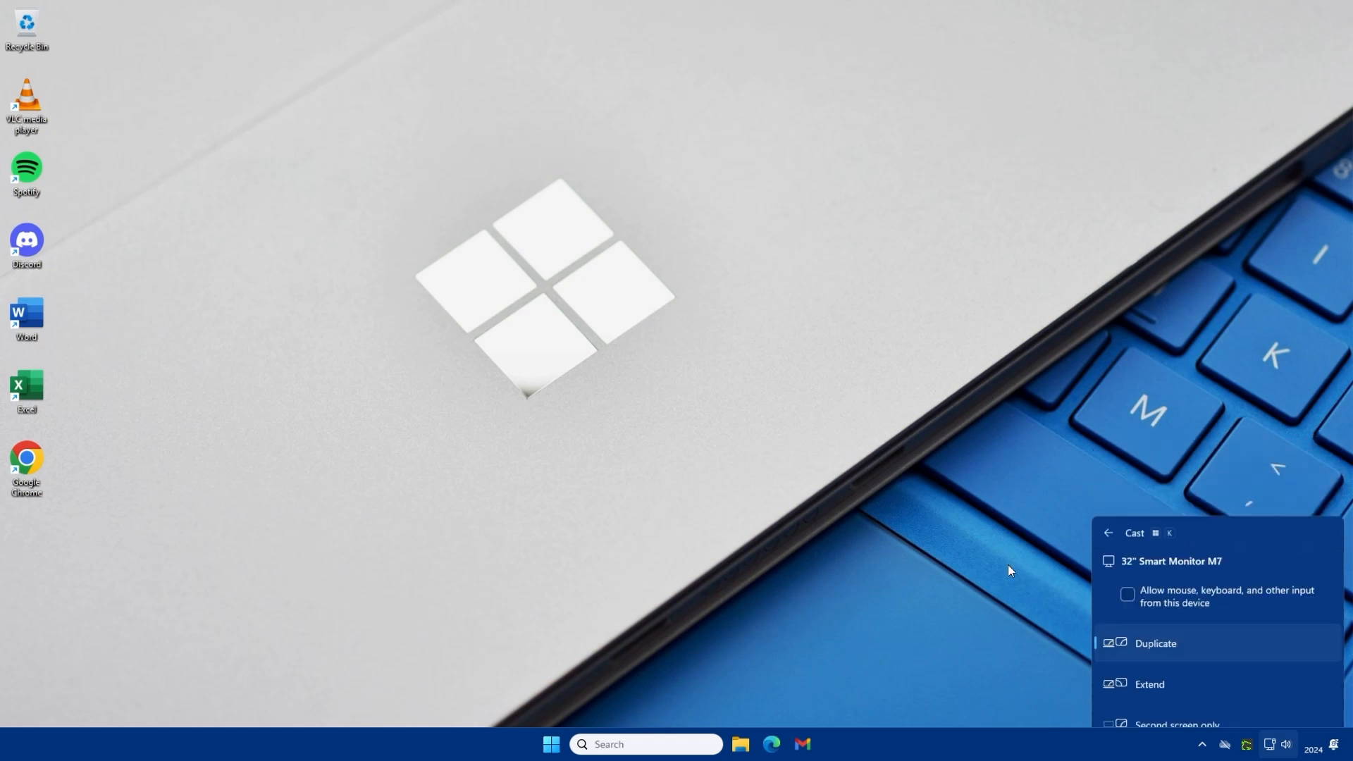
# Dismiss the casting panel and bring up the Win+X Quick Link menu of system tools.
pyautogui.press('Win+x')
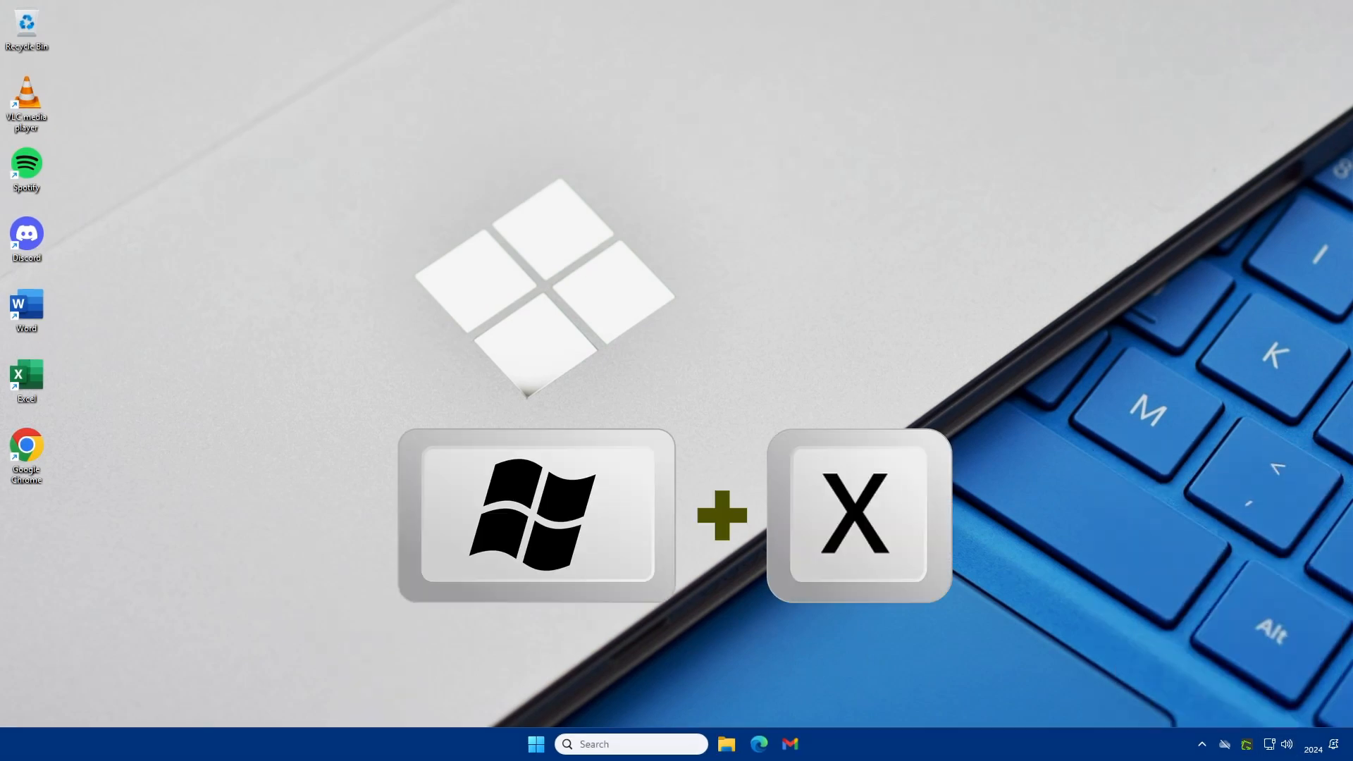
pyautogui.press('Win+X')
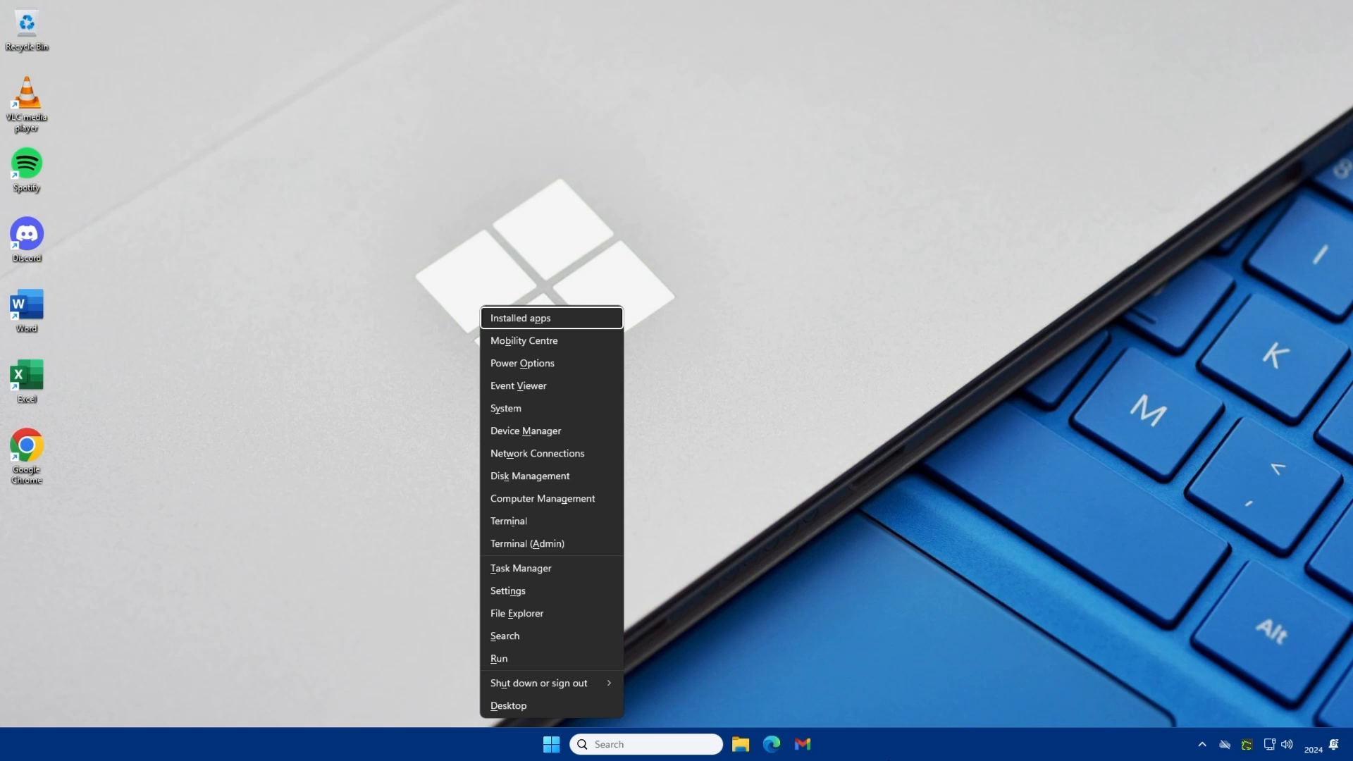
pyautogui.moveTo(524, 340)
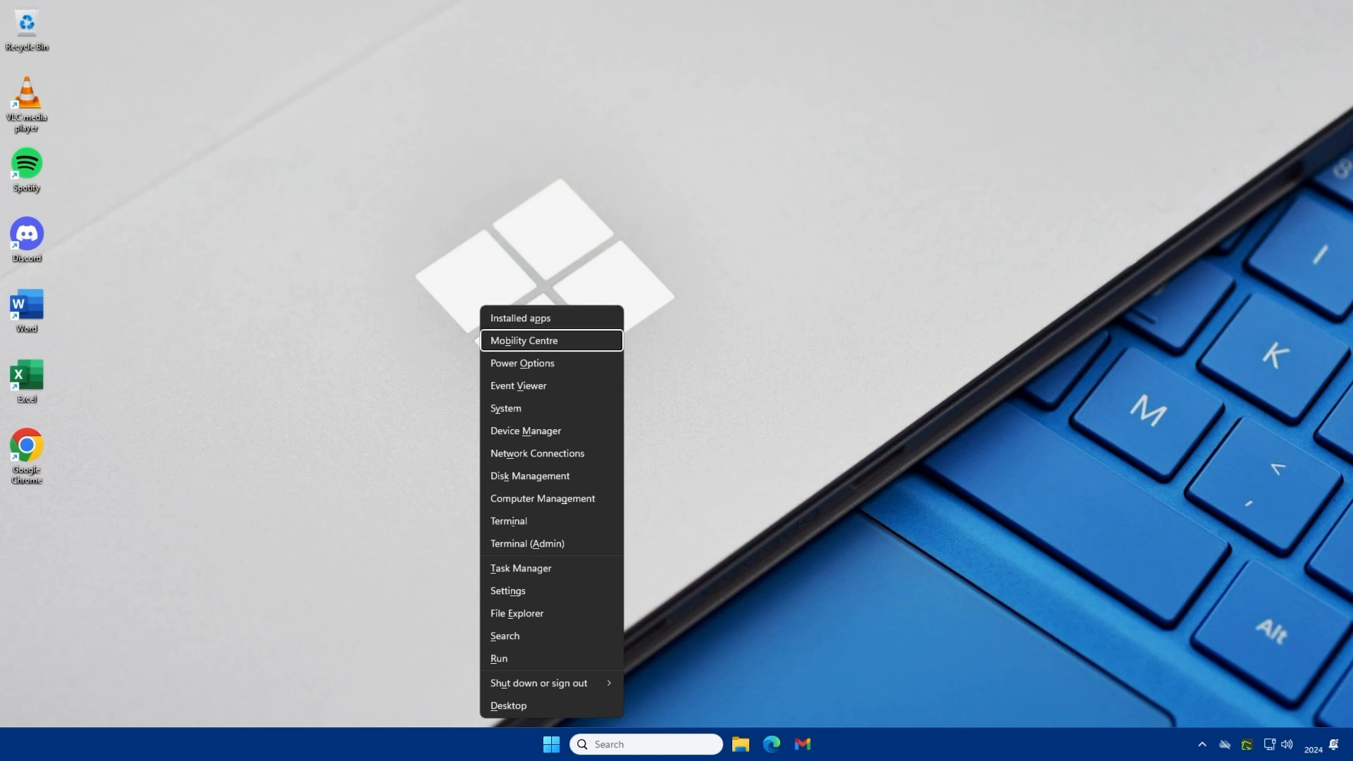
pyautogui.moveTo(524, 432)
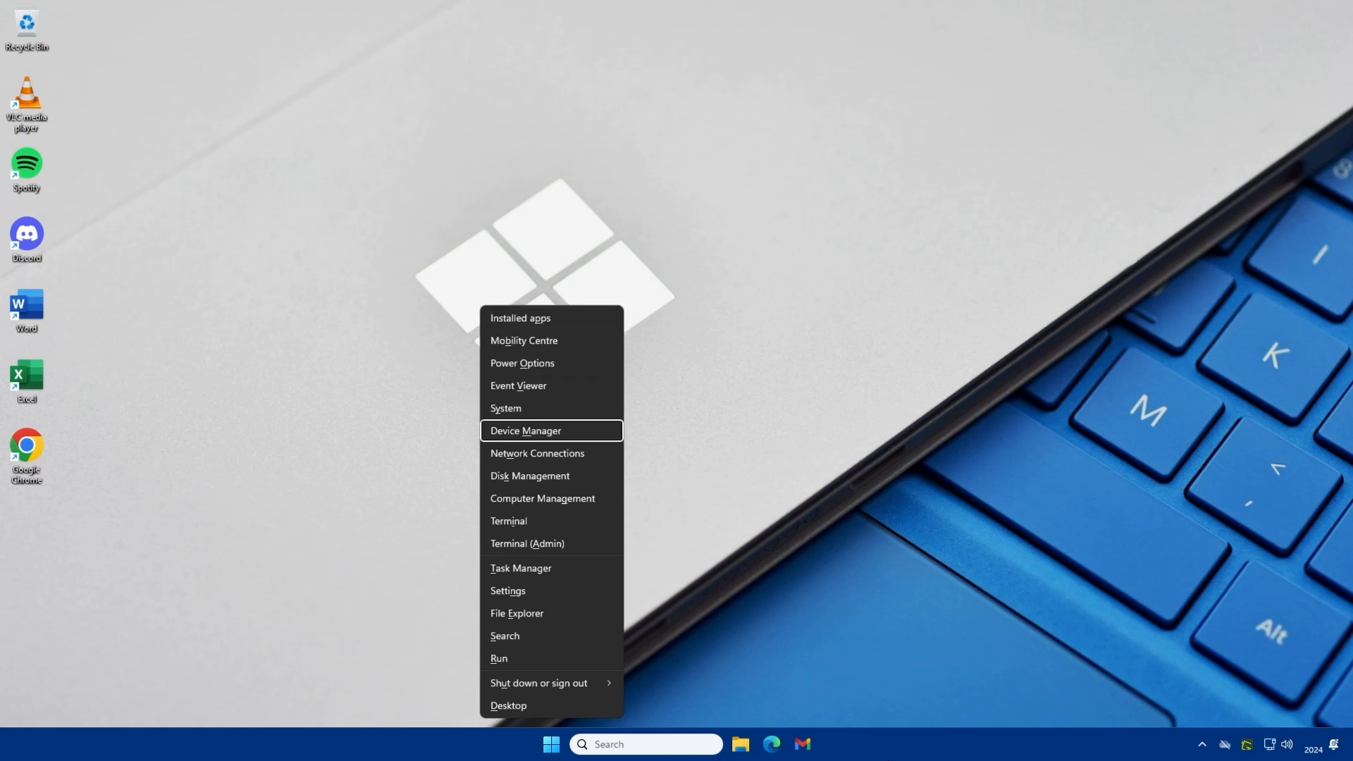
pyautogui.moveTo(526, 542)
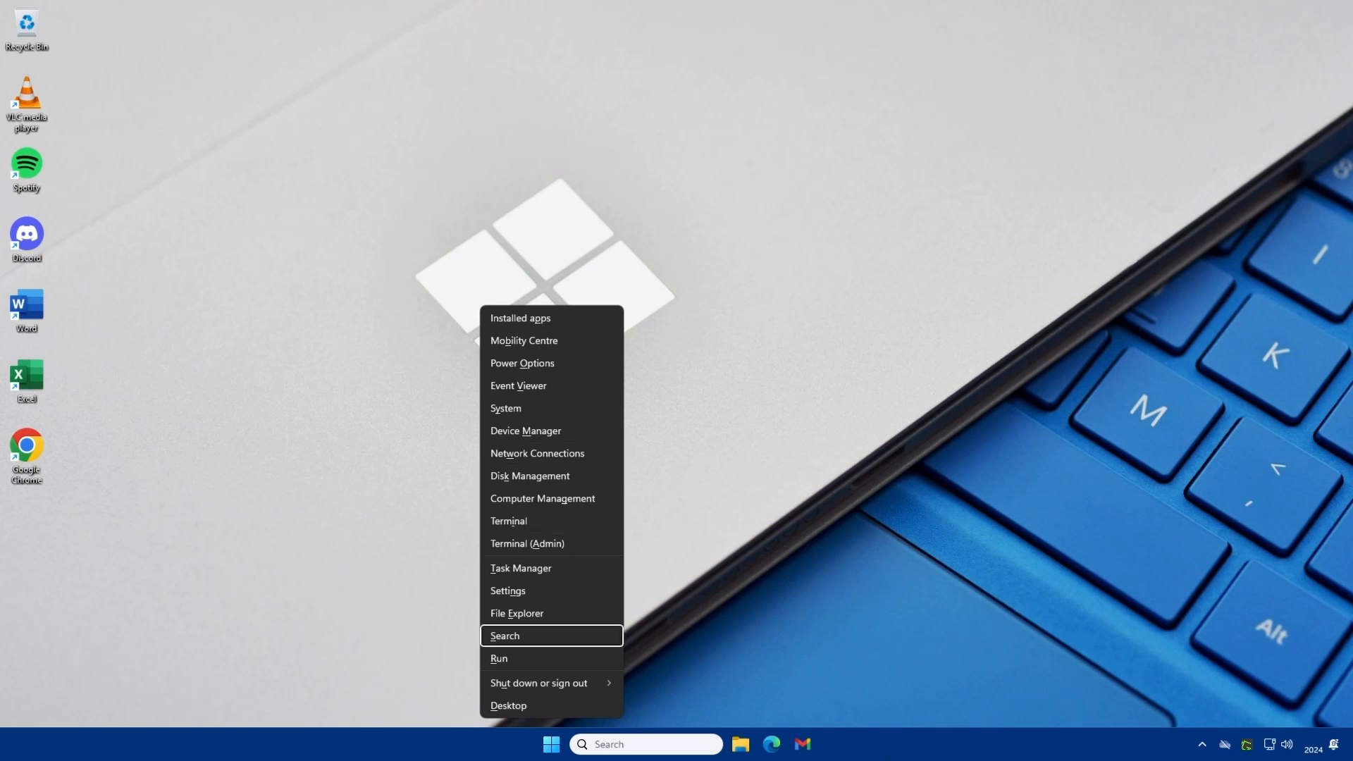
pyautogui.moveTo(520, 317)
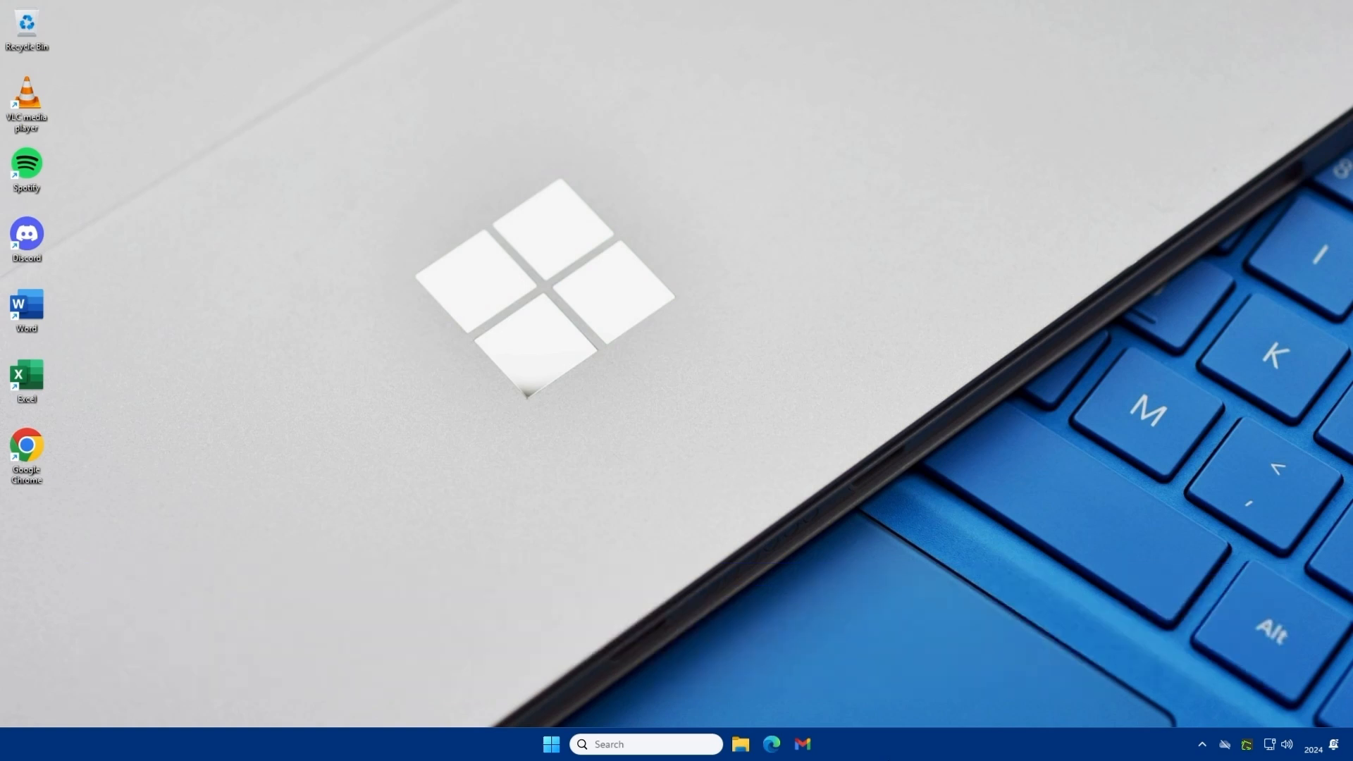
# Launch sysdm.cpl from the Run prompt to show System Properties on the Computer Name tab.
pyautogui.press('win+r')
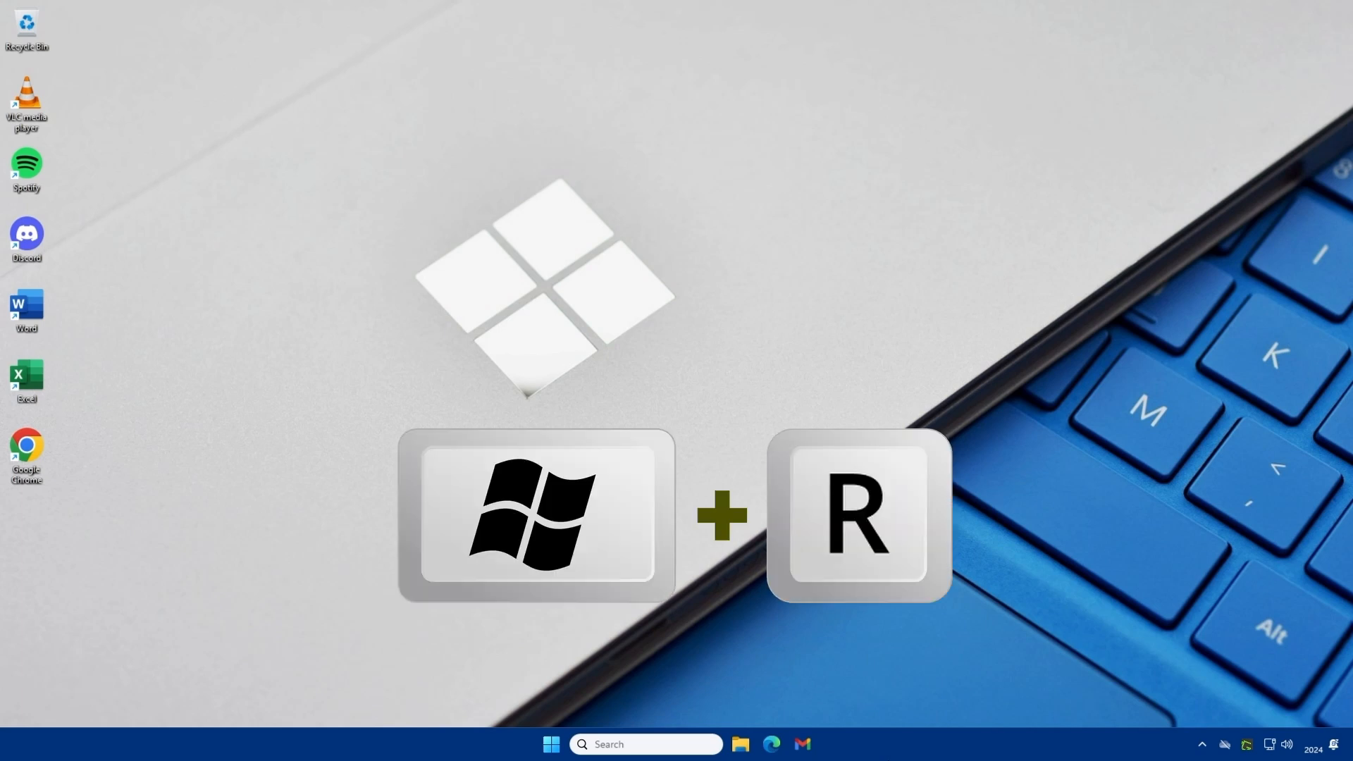
pyautogui.press('win+r')
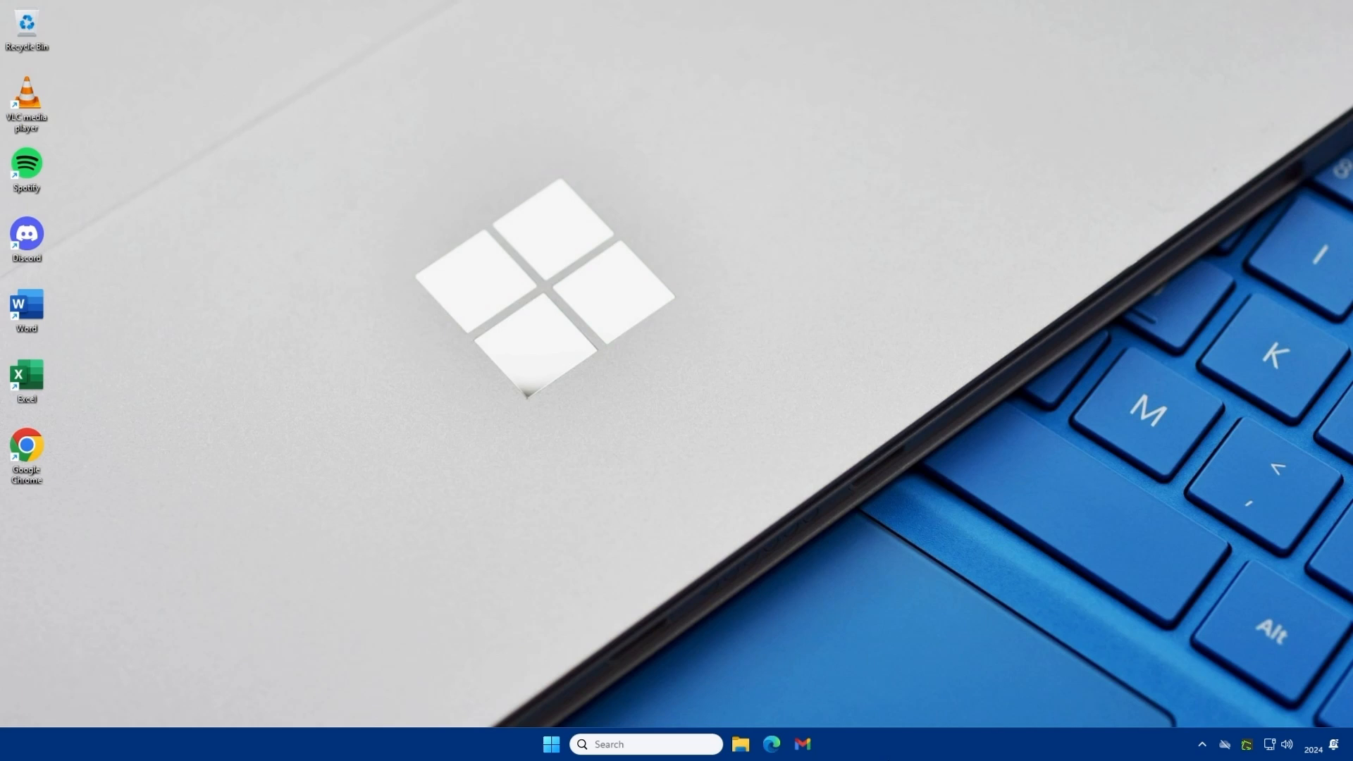
pyautogui.press('win+r')
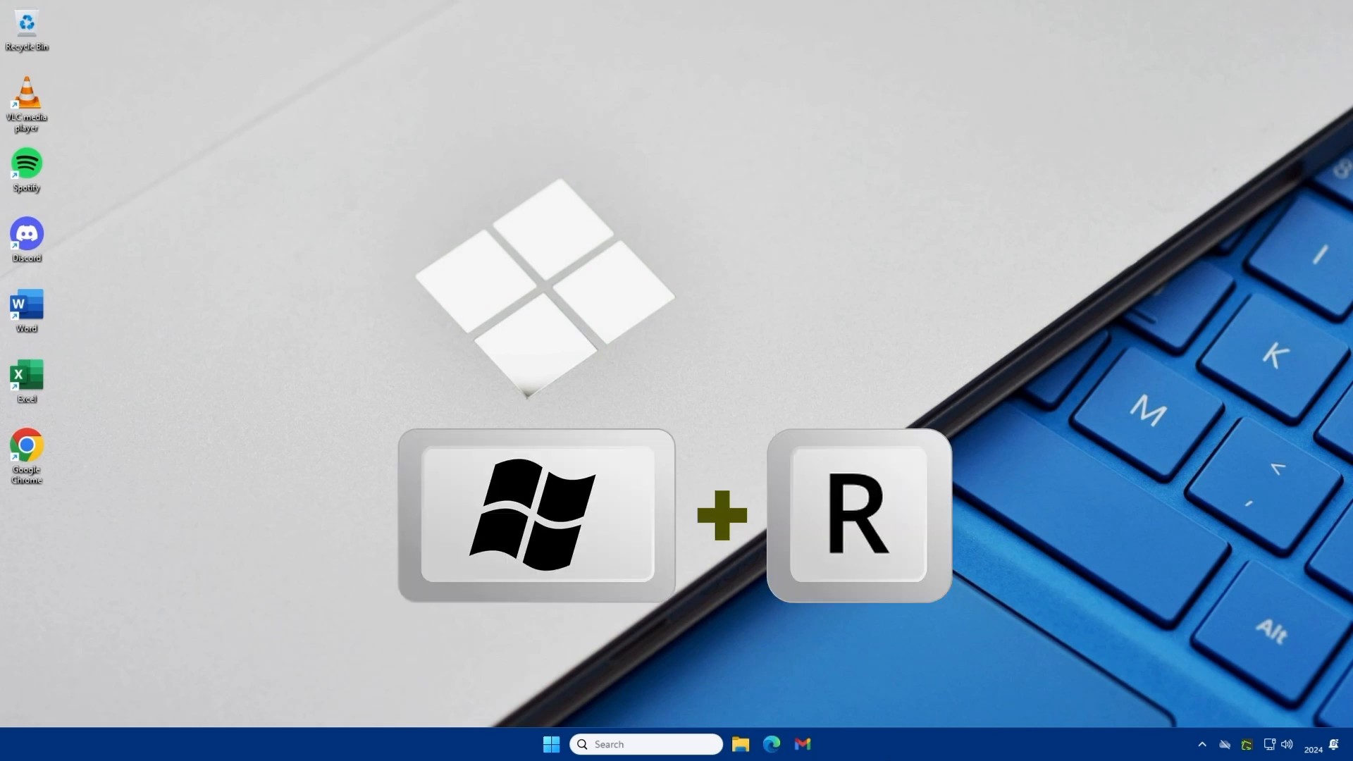
pyautogui.press('win+r')
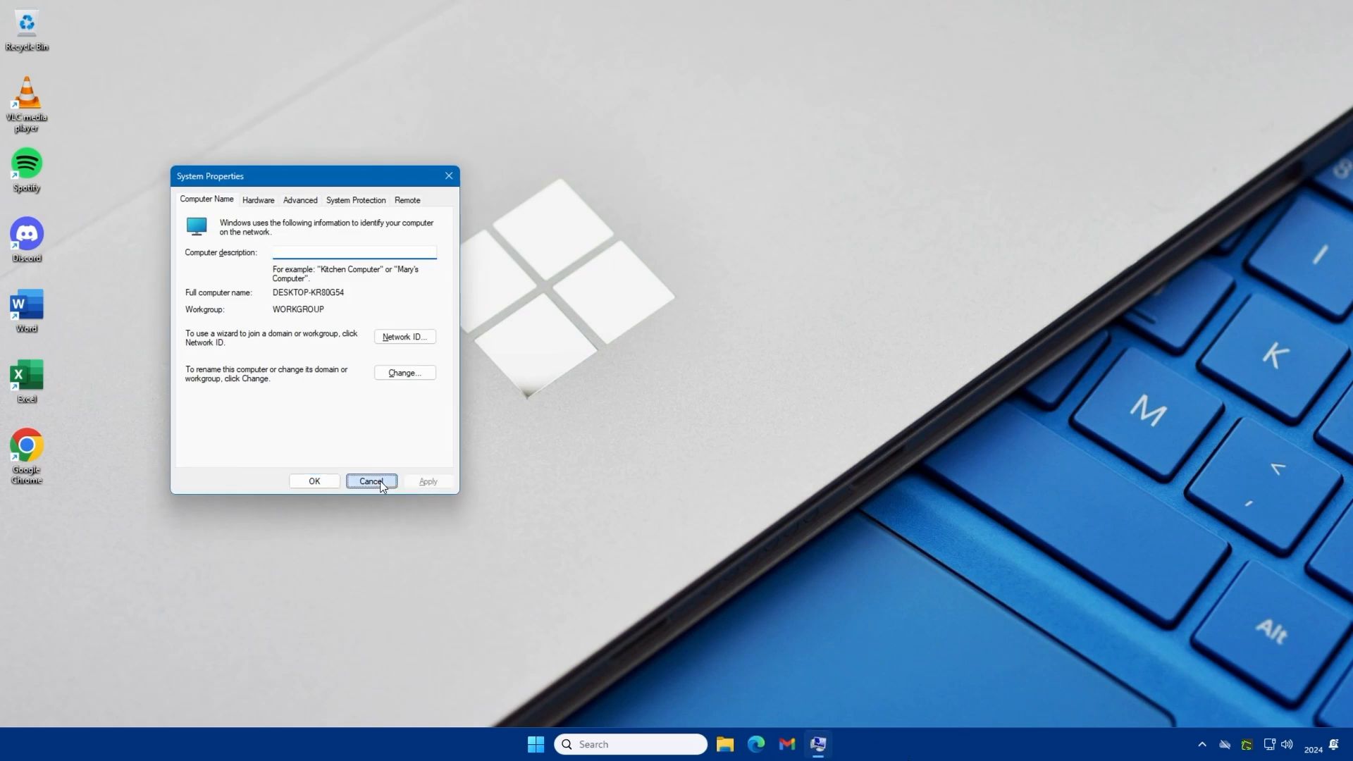
# Cancel System Properties and run ncpa.cpl from the Run prompt to reach Network Connections.
pyautogui.click(370, 480)
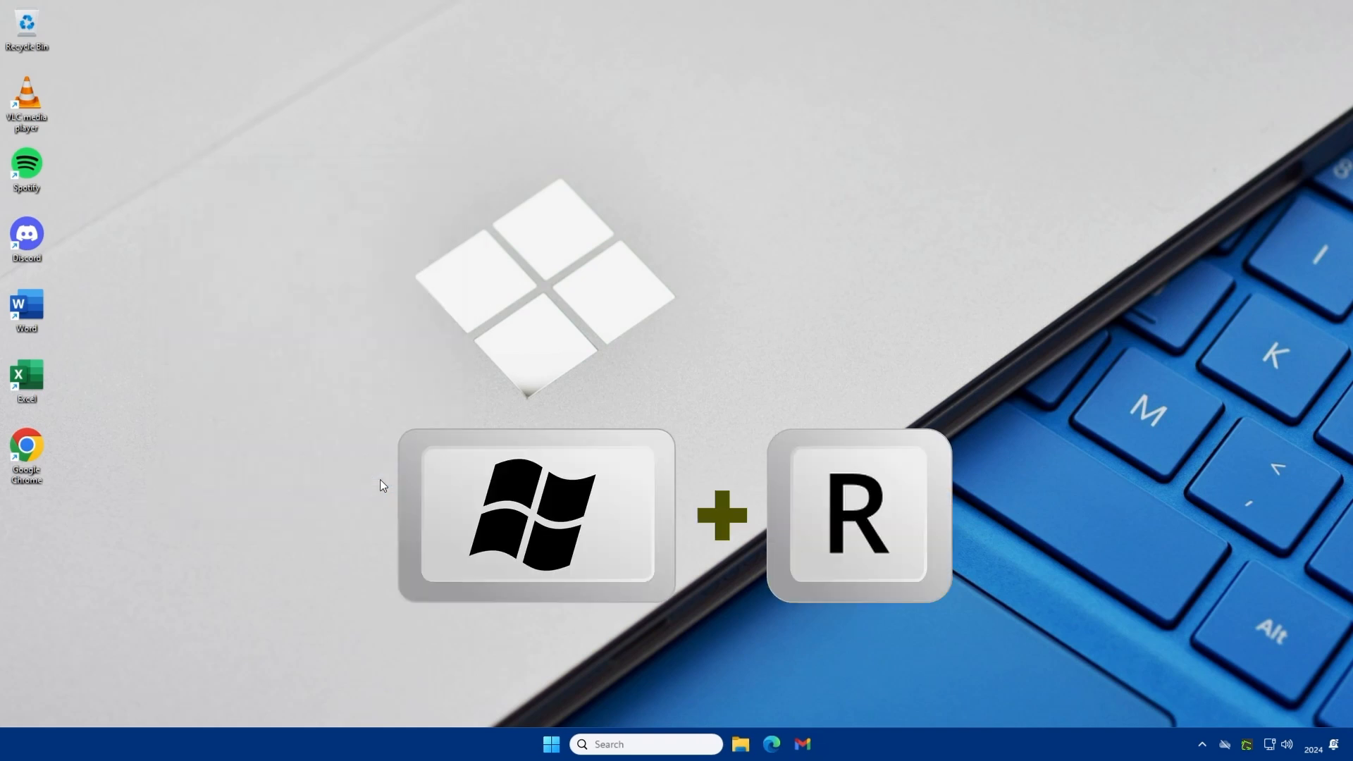
pyautogui.press('win+r')
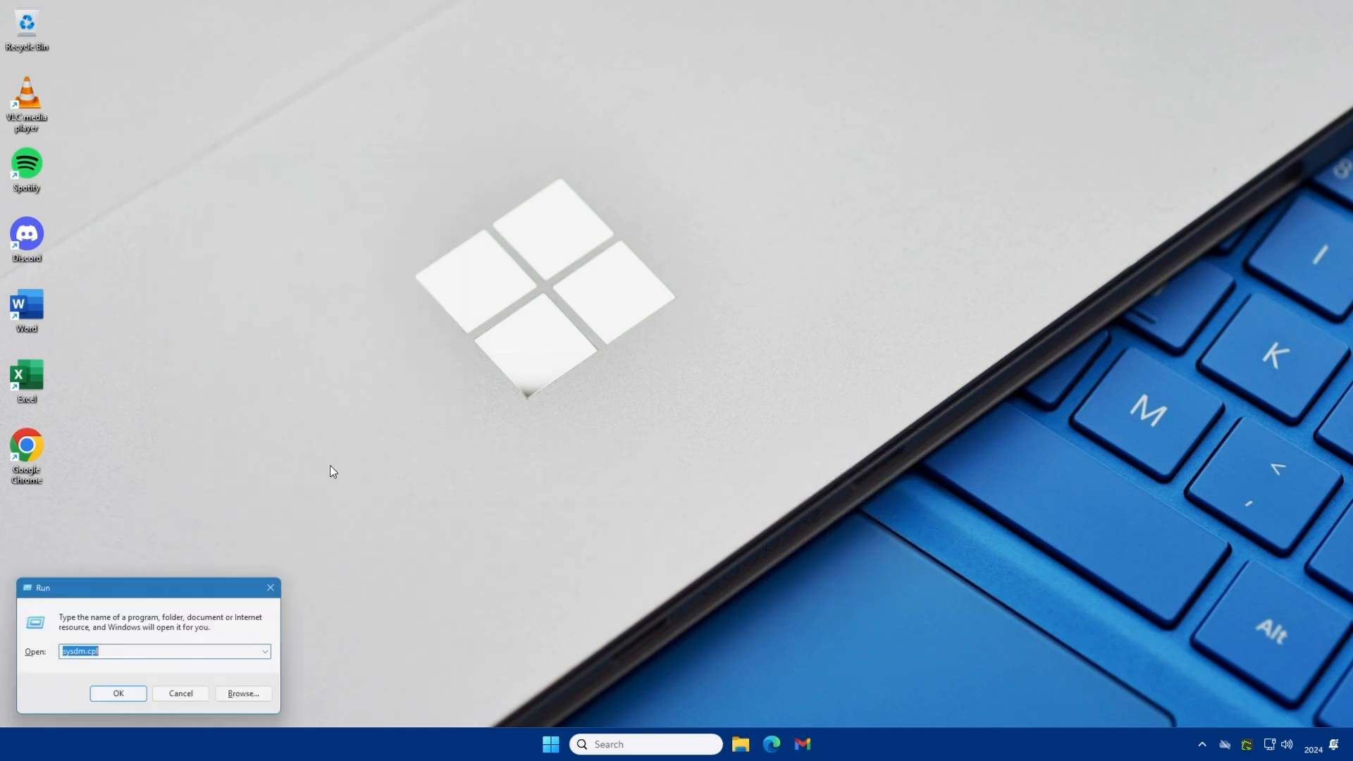
pyautogui.write('ncpa.cp')
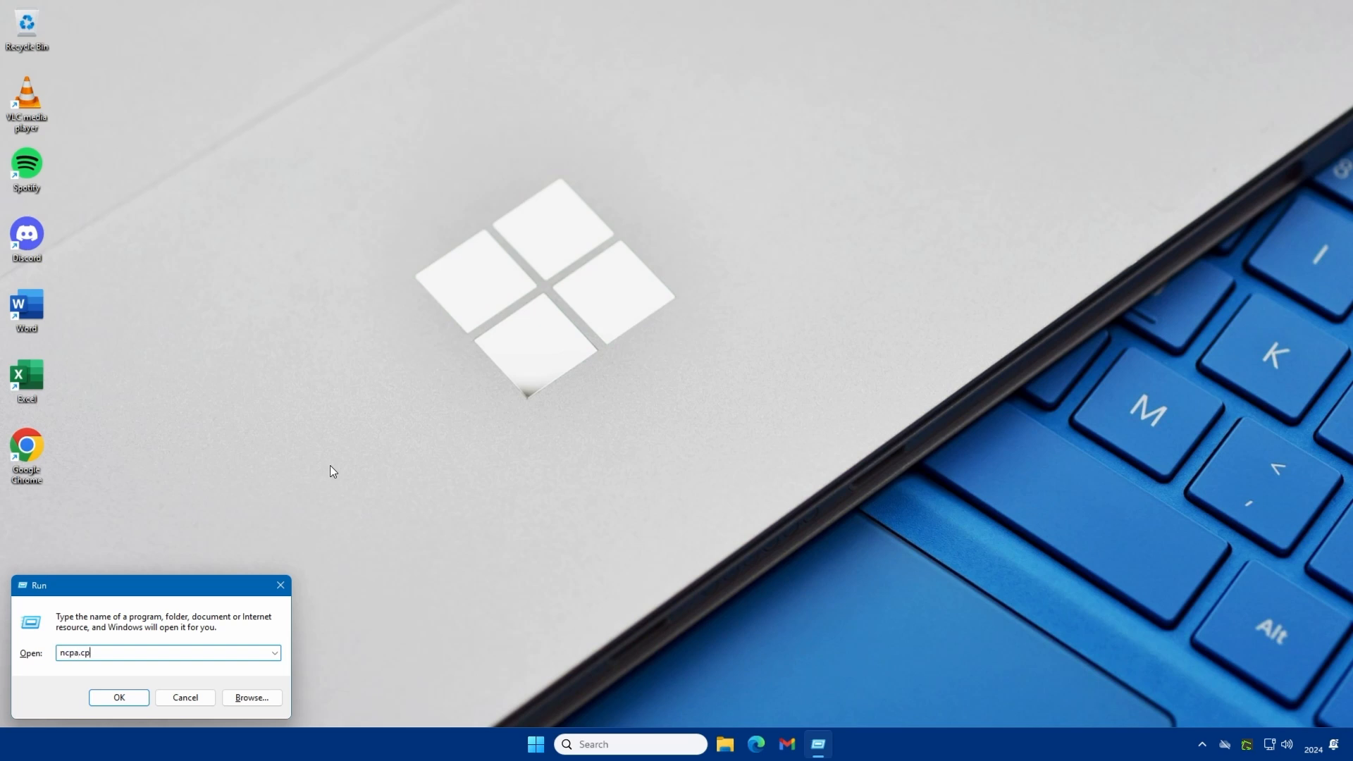
pyautogui.click(118, 698)
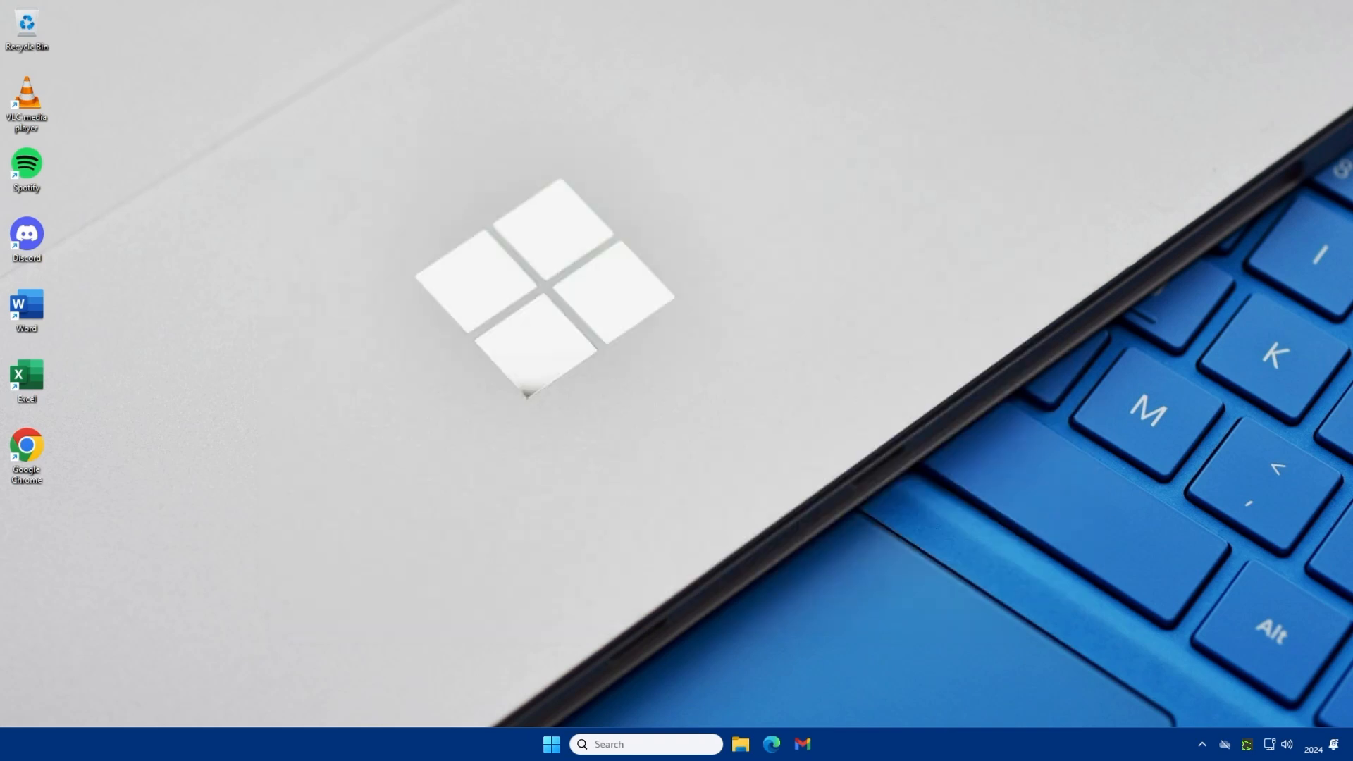
pyautogui.press('Win+r')
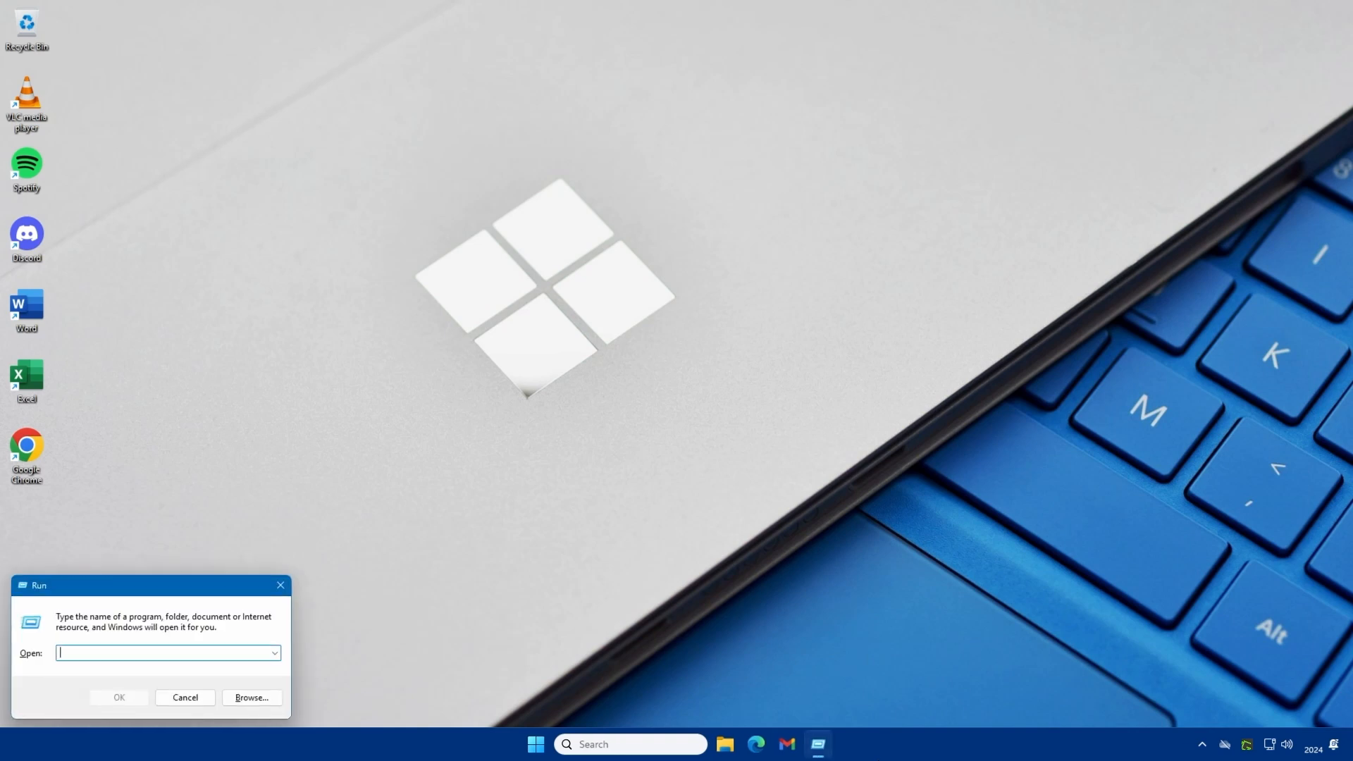
pyautogui.write('control.exe')
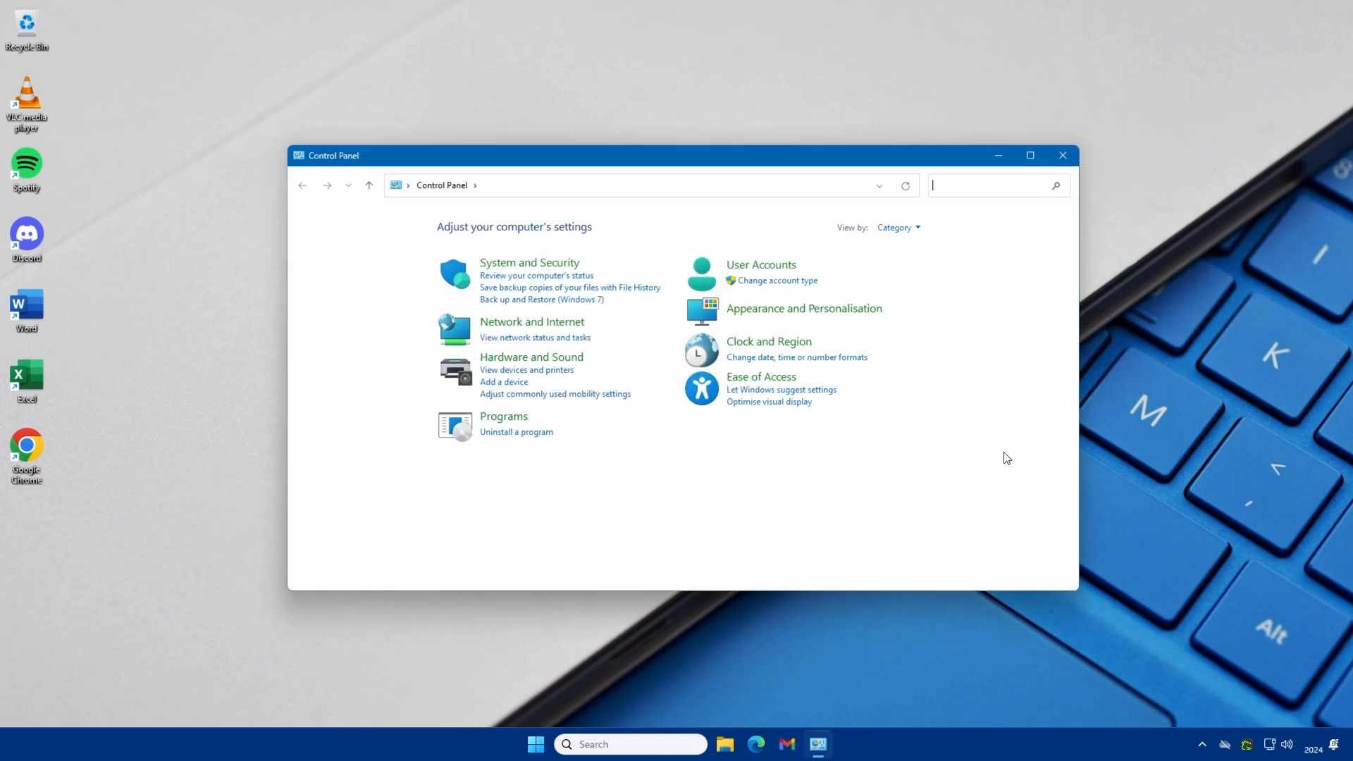
pyautogui.click(897, 227)
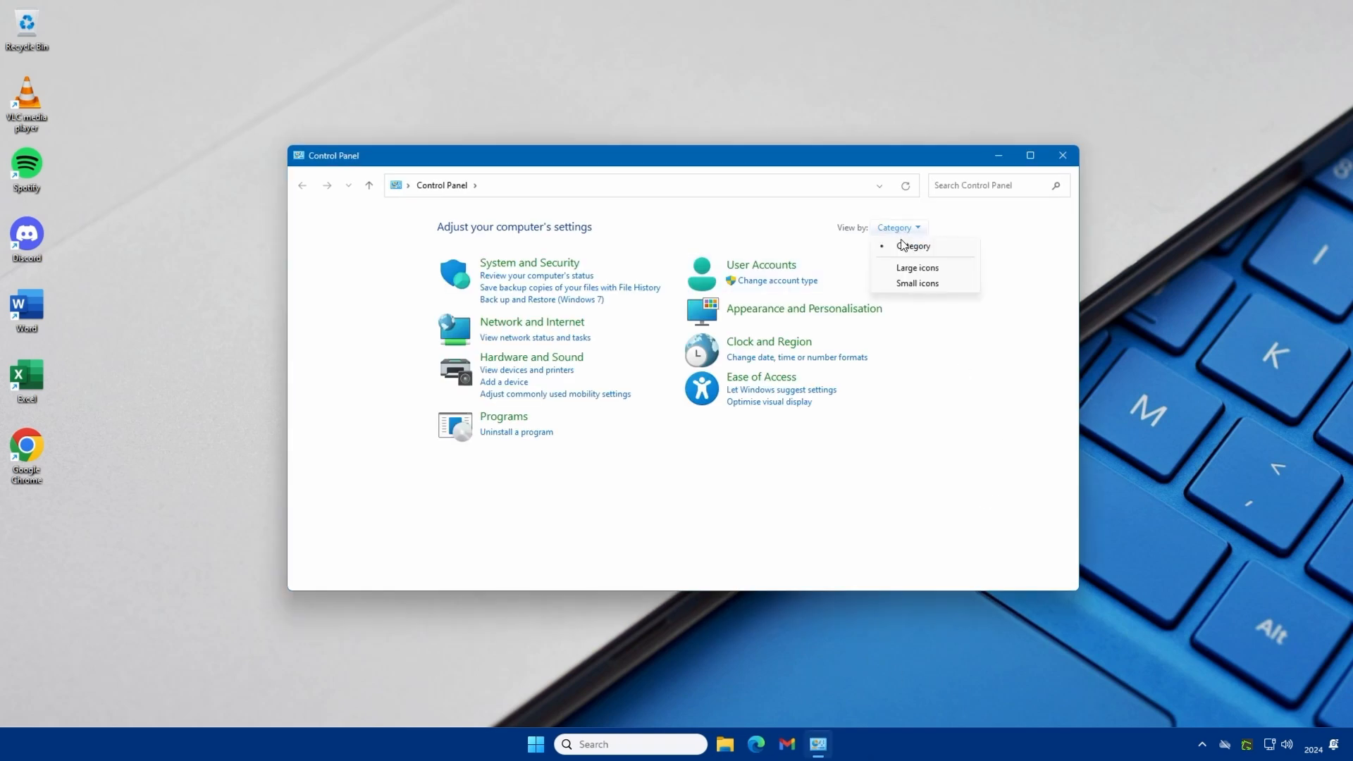
pyautogui.click(916, 267)
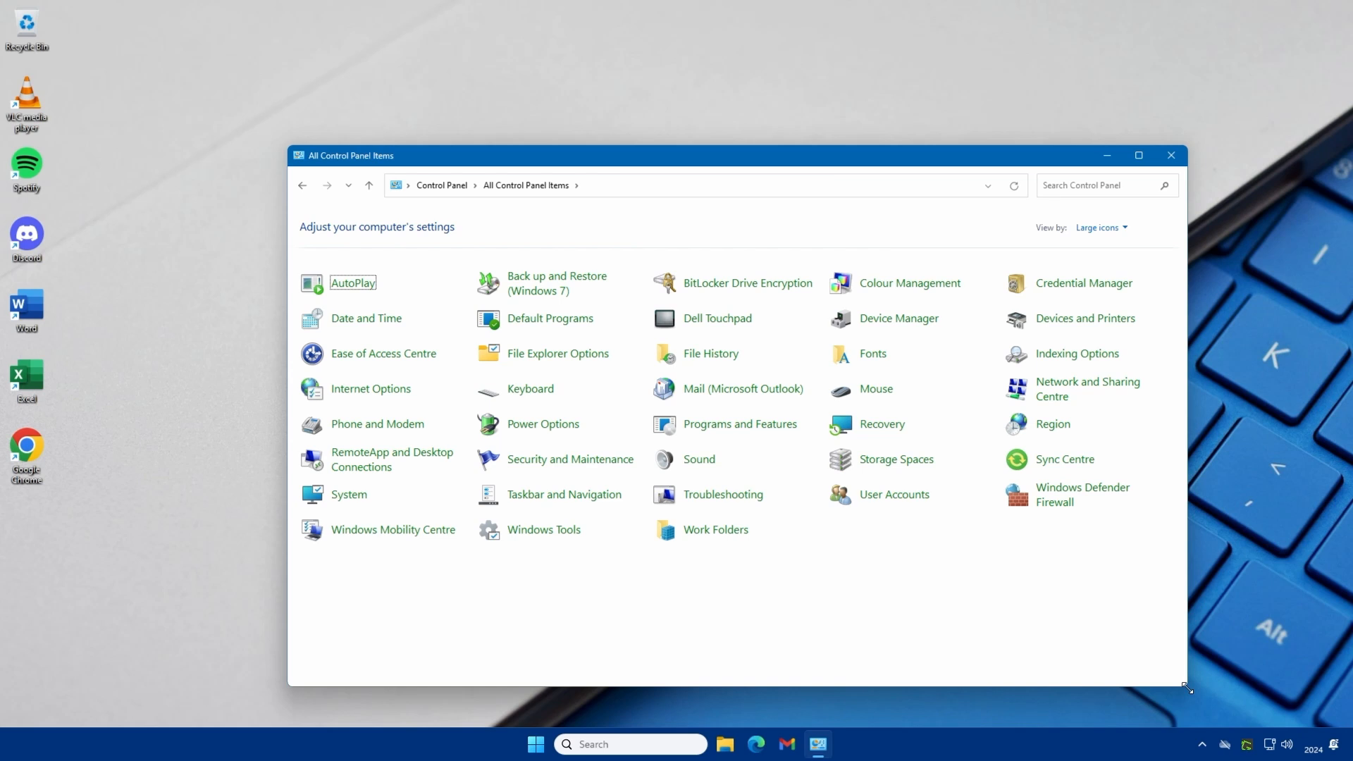
pyautogui.click(1171, 155)
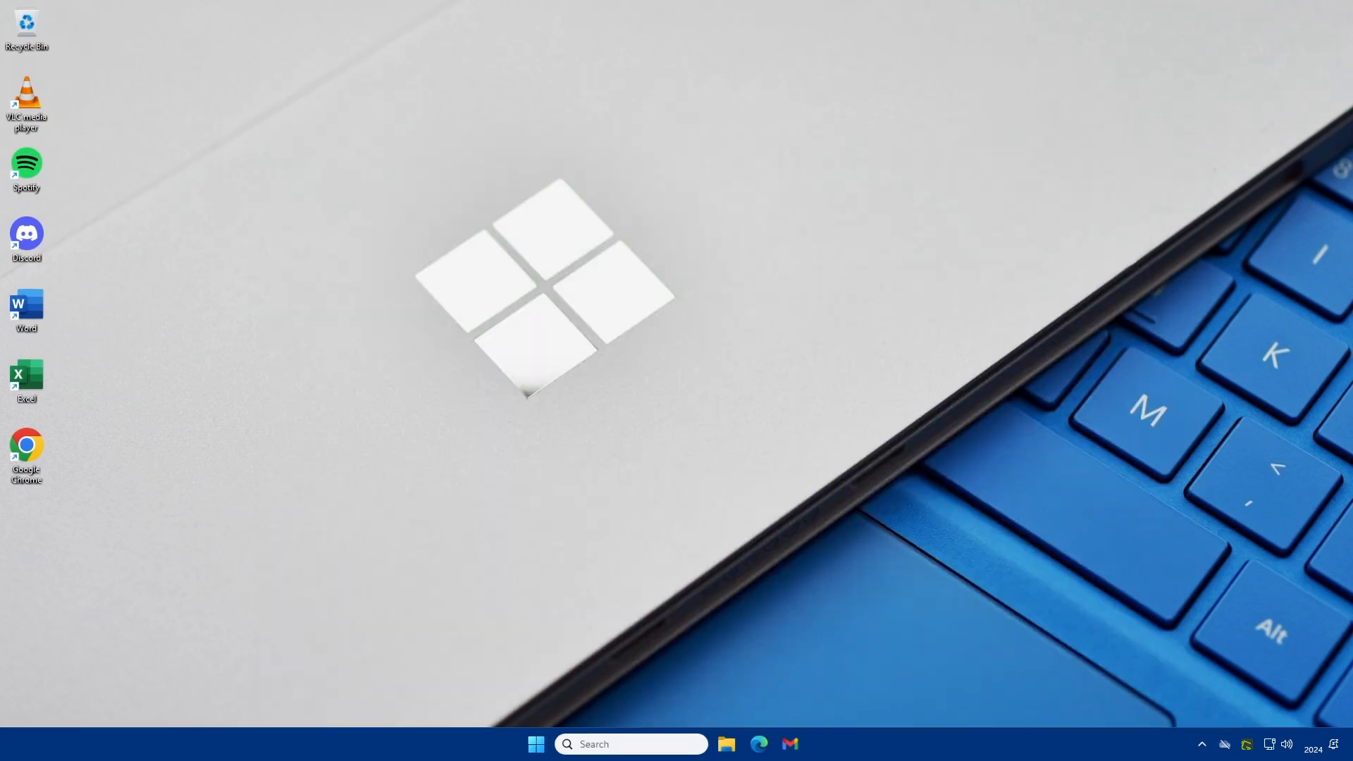